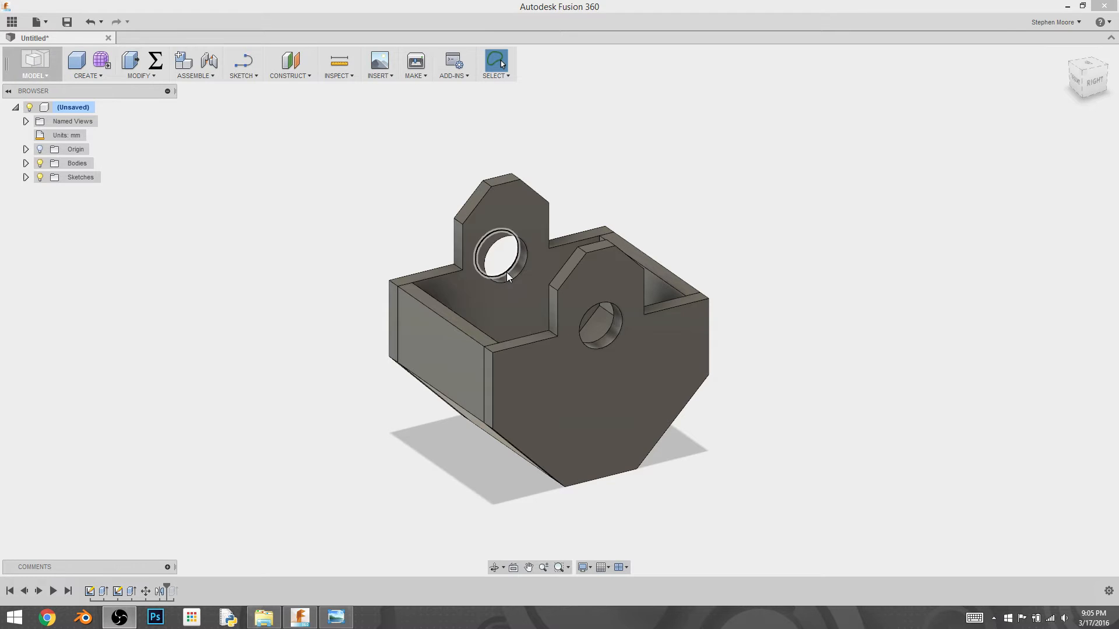
pyautogui.moveTo(242, 63)
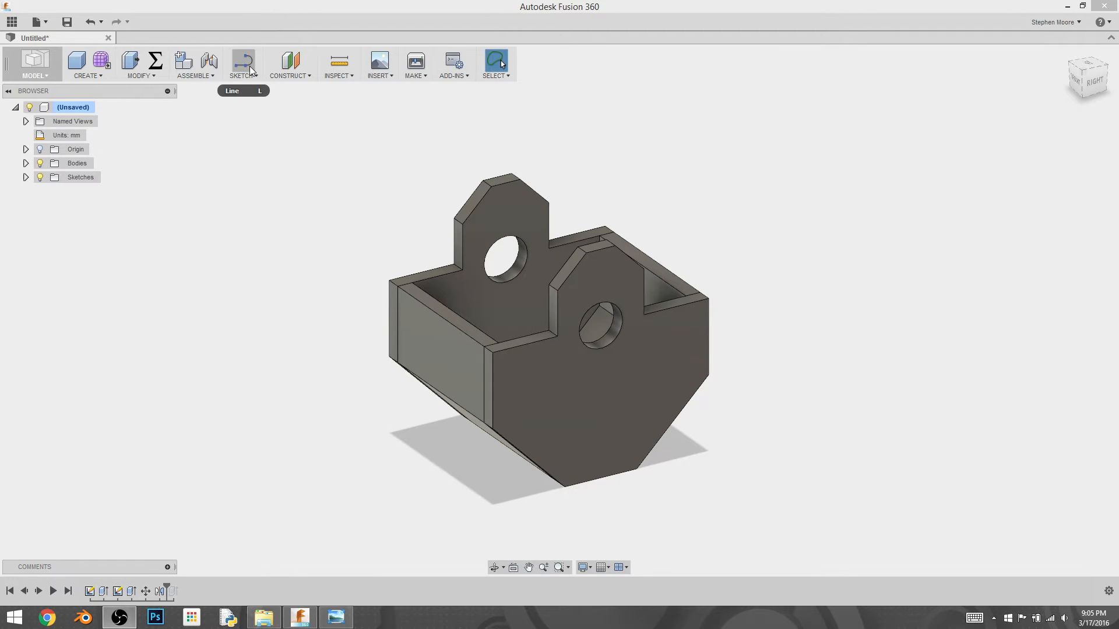
# Step: Create a new sketch on the bucket's flat side face showing the lug profile
pyautogui.click(243, 60)
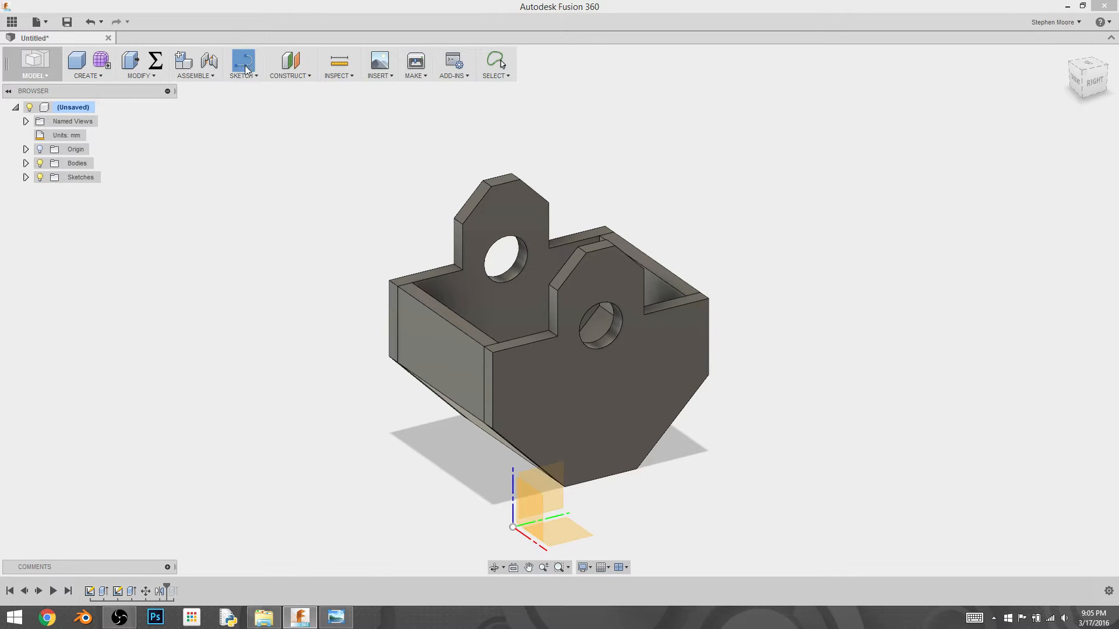
pyautogui.click(243, 62)
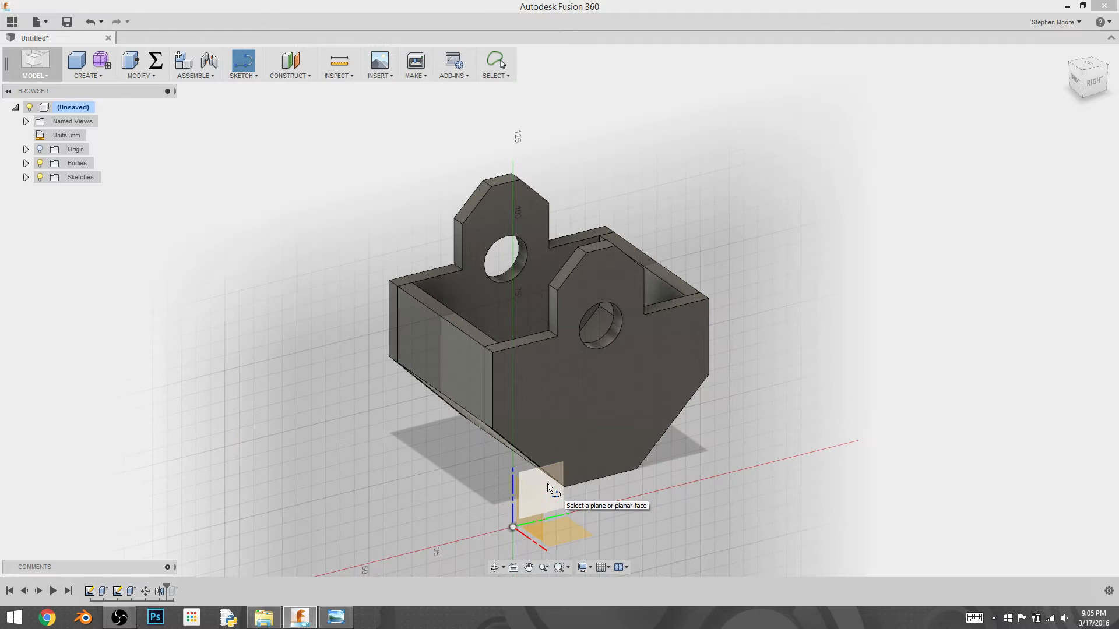
pyautogui.click(545, 500)
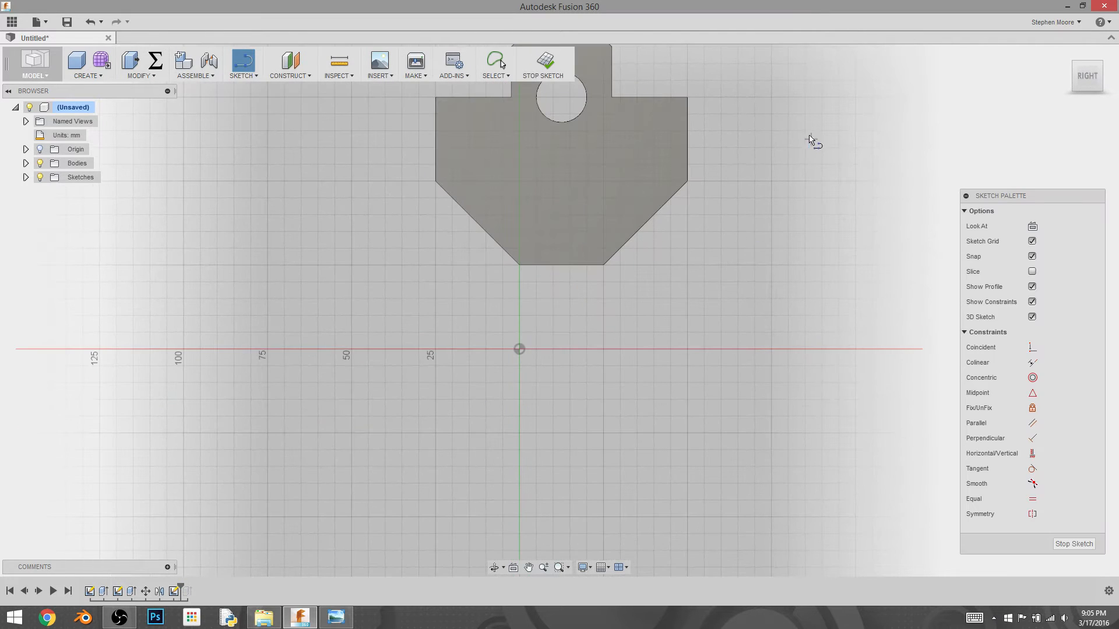
pyautogui.scroll(-3)
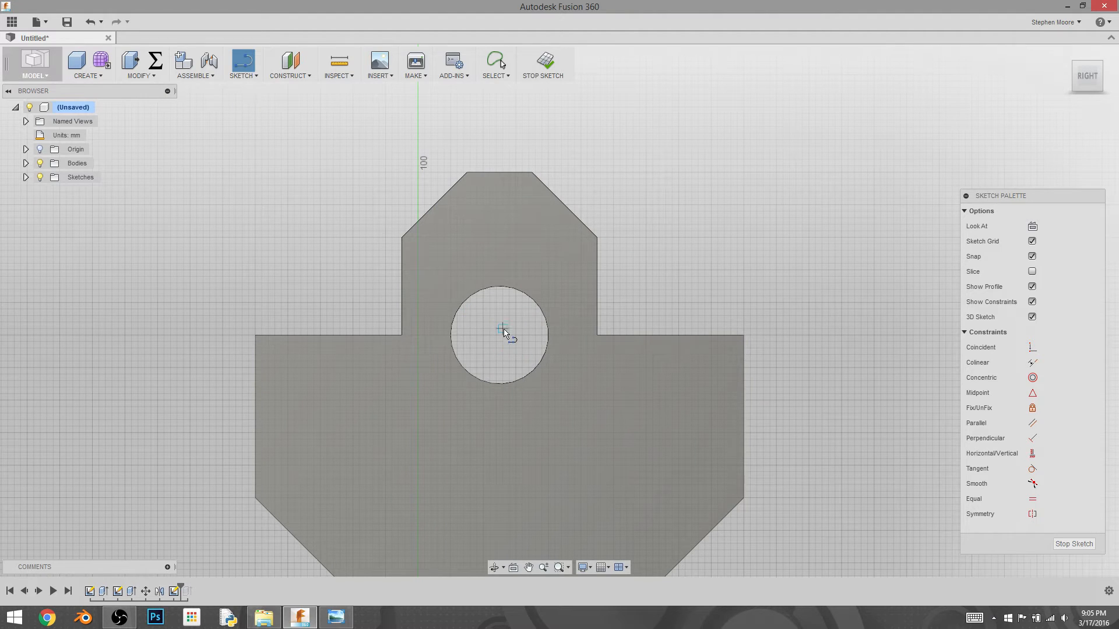
pyautogui.moveTo(457, 338)
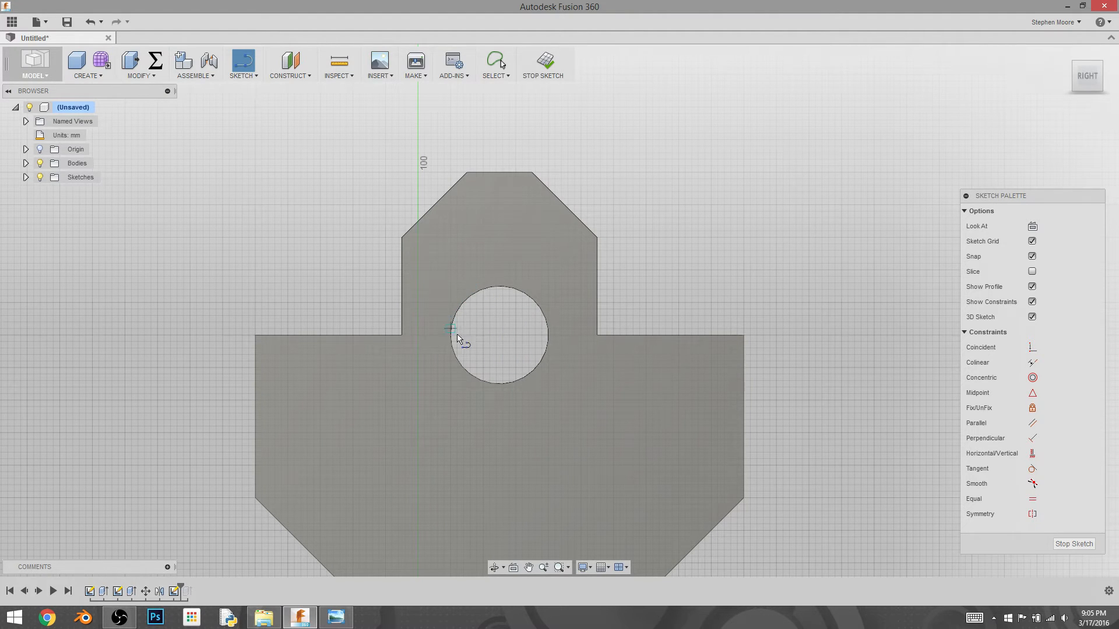
pyautogui.moveTo(491, 337)
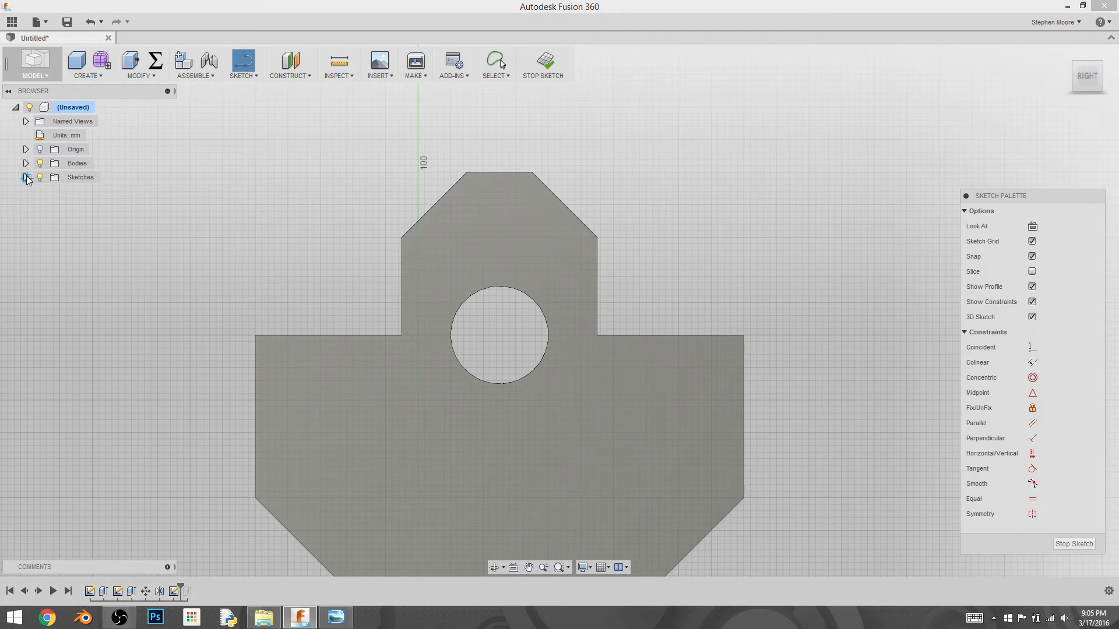
# Step: Expand the Sketches folder and start a Center Diameter Circle from the lug hole's centre
pyautogui.click(25, 177)
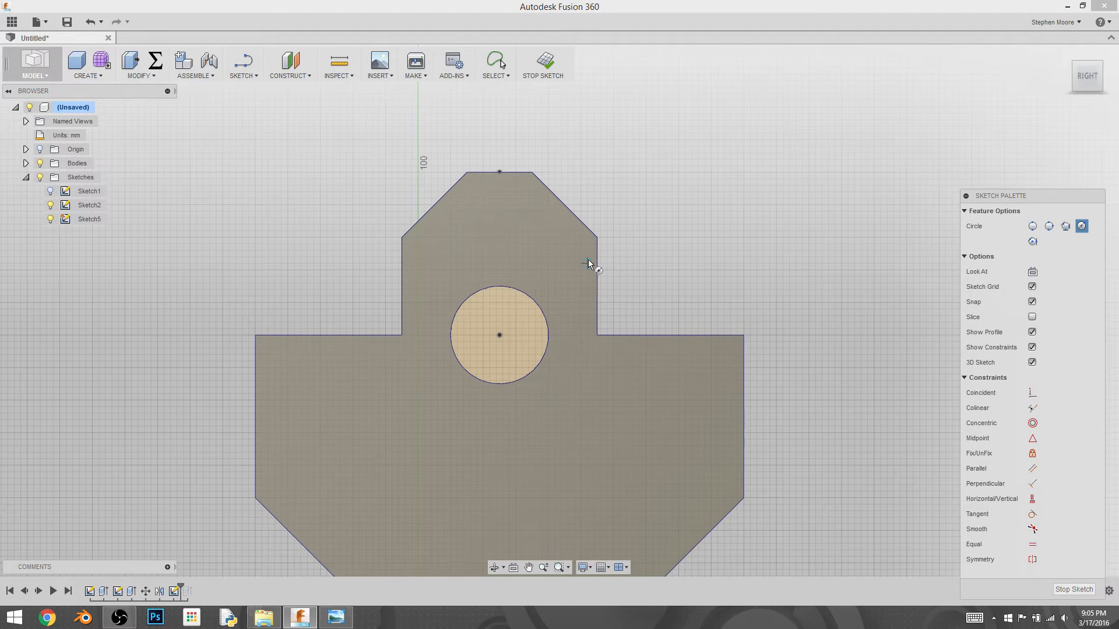
pyautogui.click(243, 63)
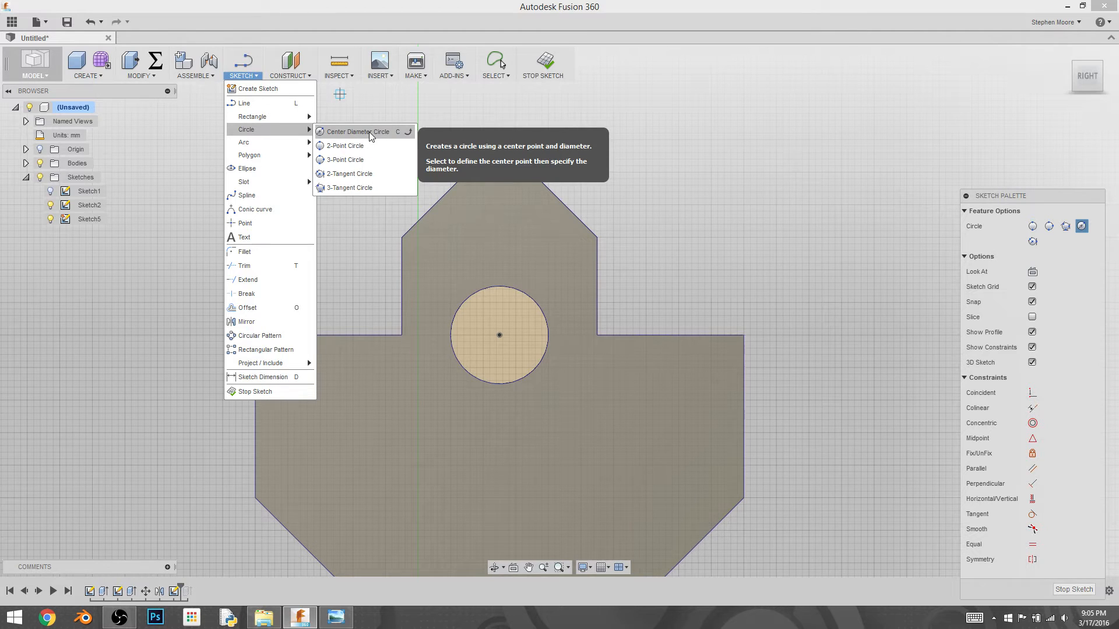
pyautogui.click(358, 132)
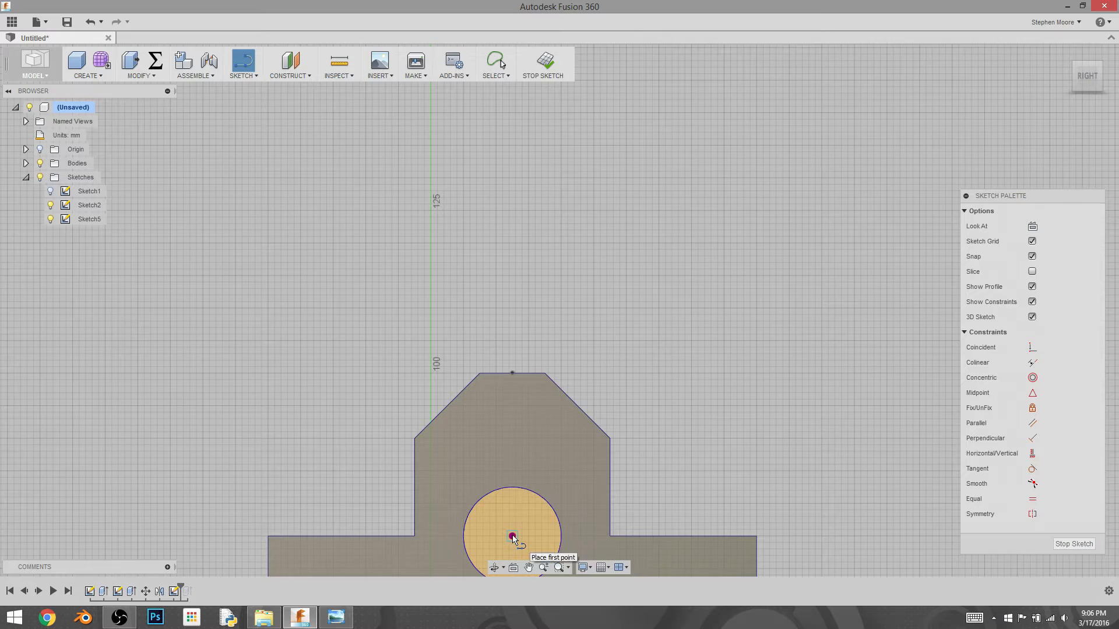
# Step: Draw a vertical line up from the hole centre and make it construction geometry
pyautogui.click(512, 537)
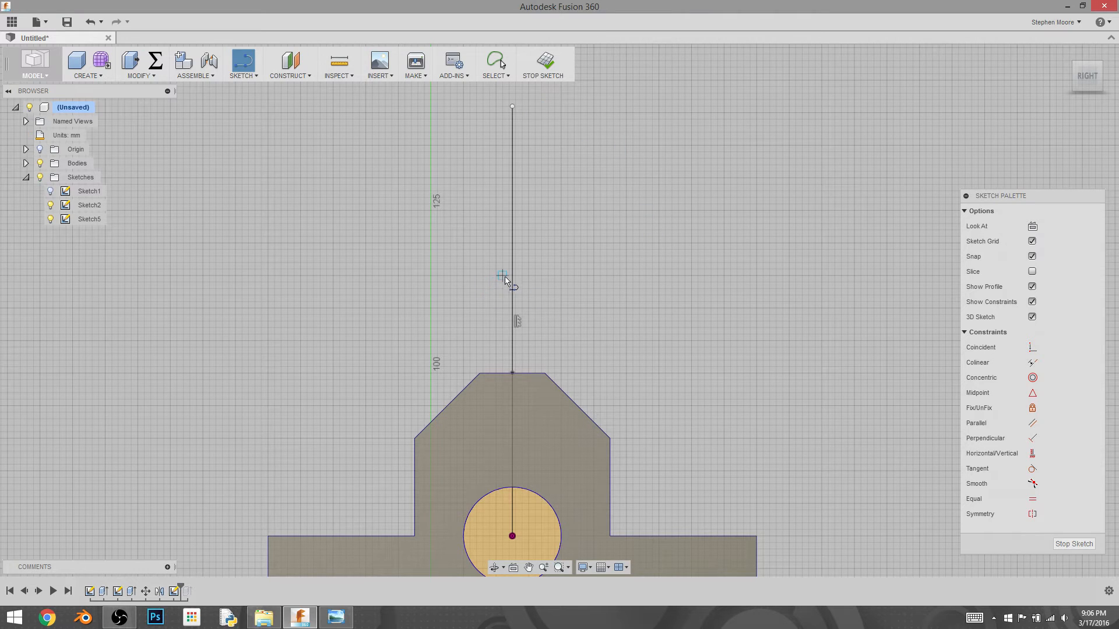
pyautogui.rightClick(506, 277)
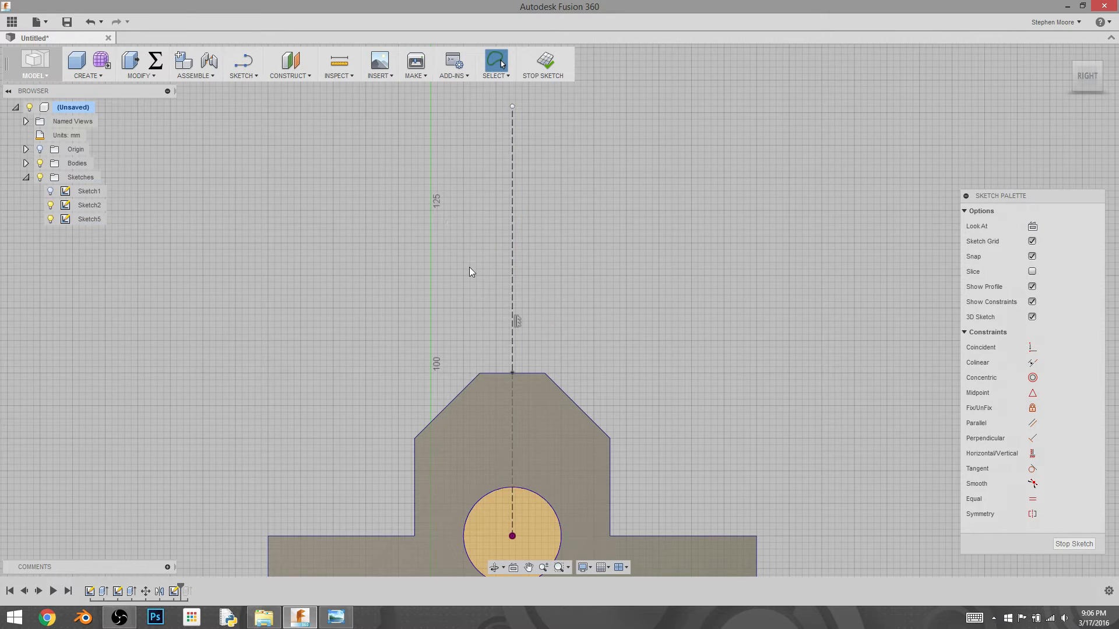
pyautogui.moveTo(515, 102)
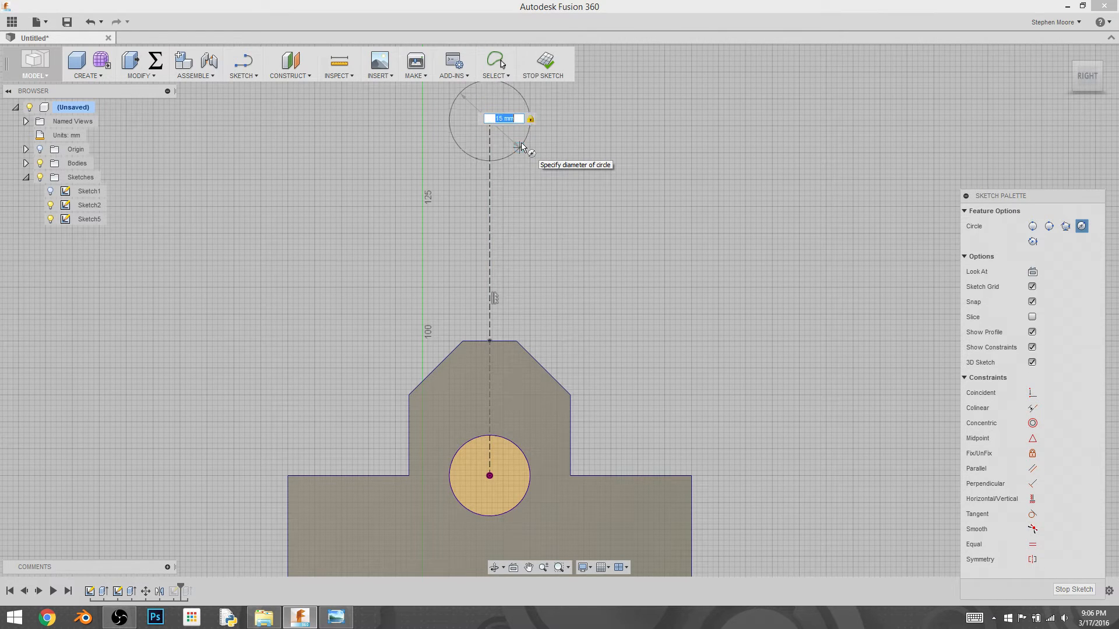
# Step: Draw Ø15 and Ø25 circles atop the line and a Ø35 circle around the lug hole
pyautogui.press('Return')
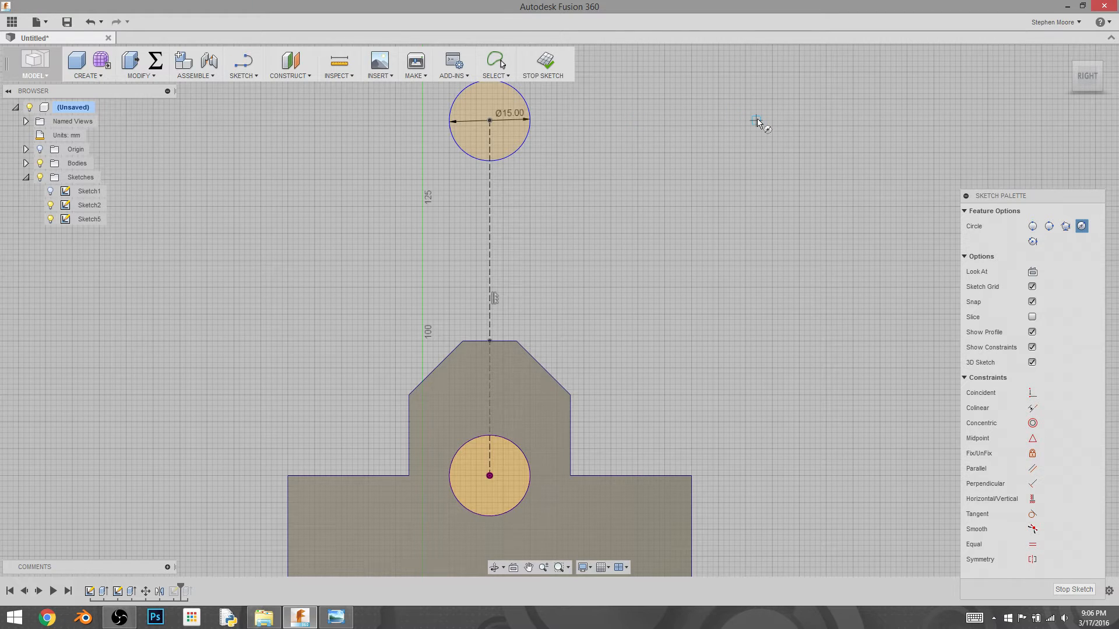
pyautogui.moveTo(723, 138)
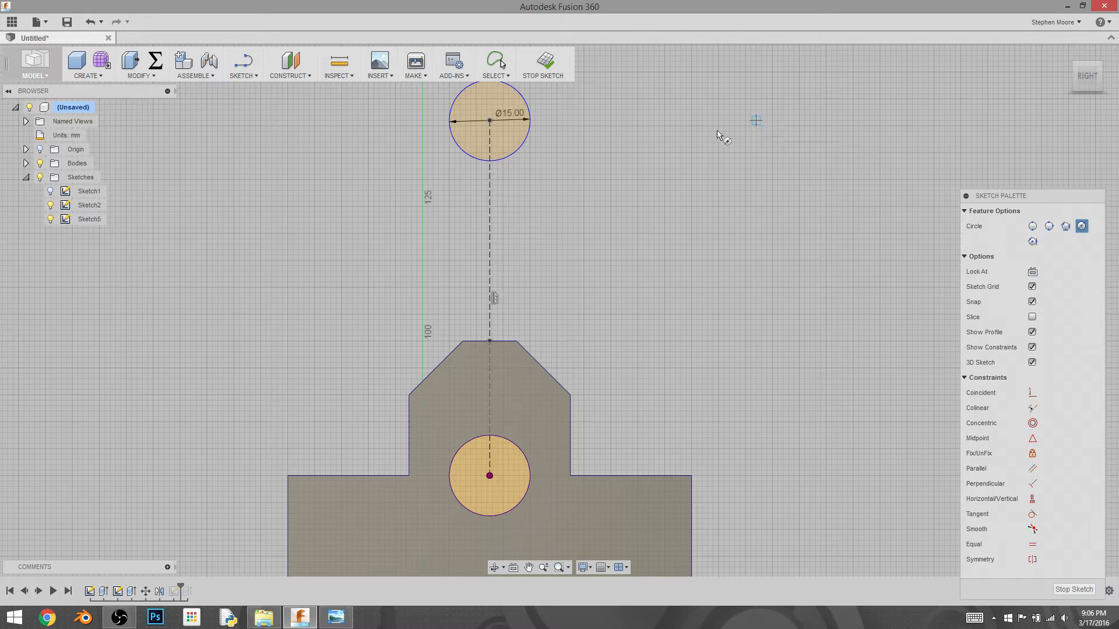
pyautogui.moveTo(490, 123)
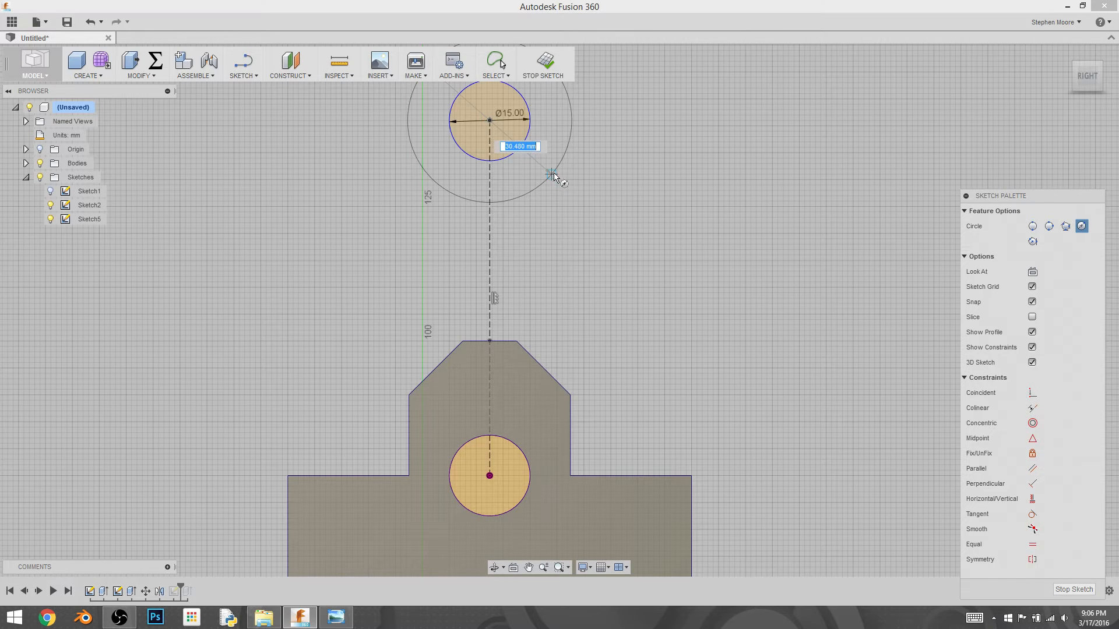
pyautogui.write('2')
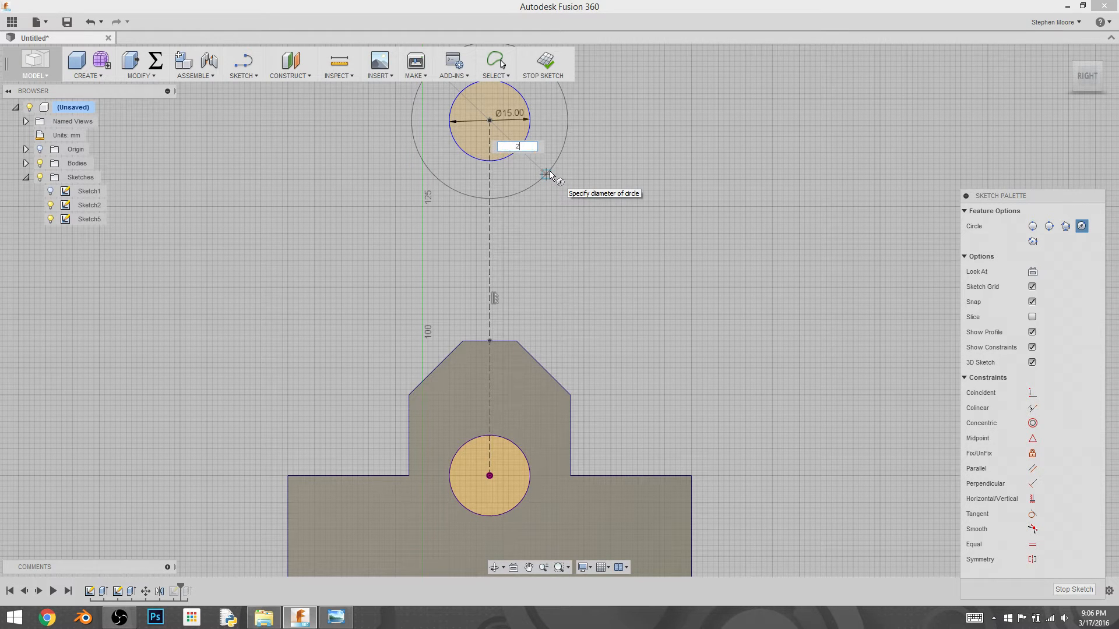
pyautogui.write('5')
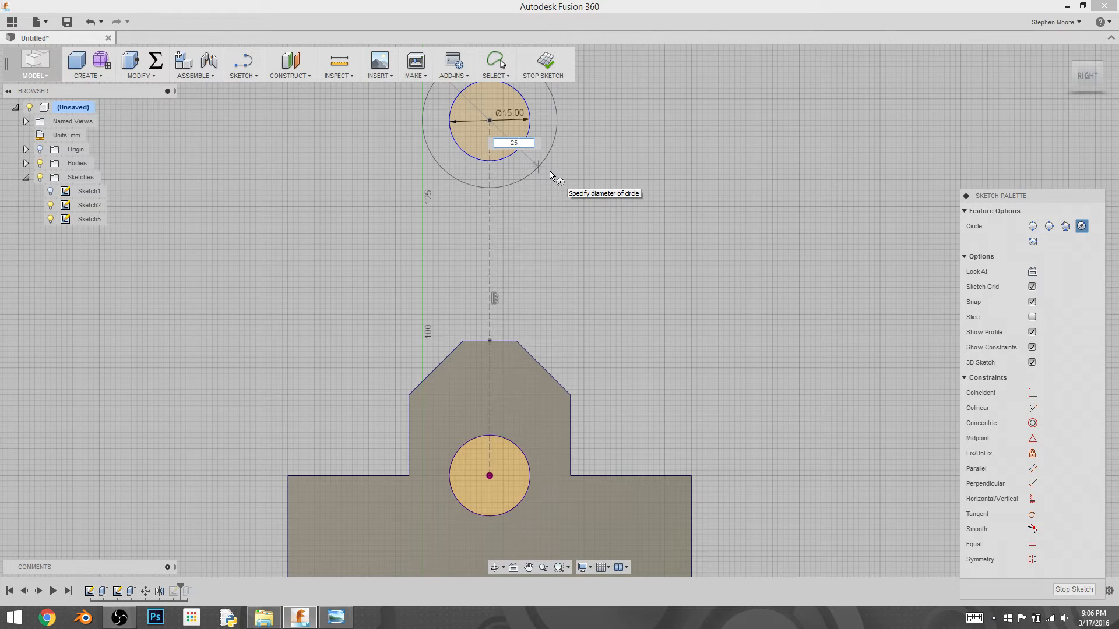
pyautogui.press('Return')
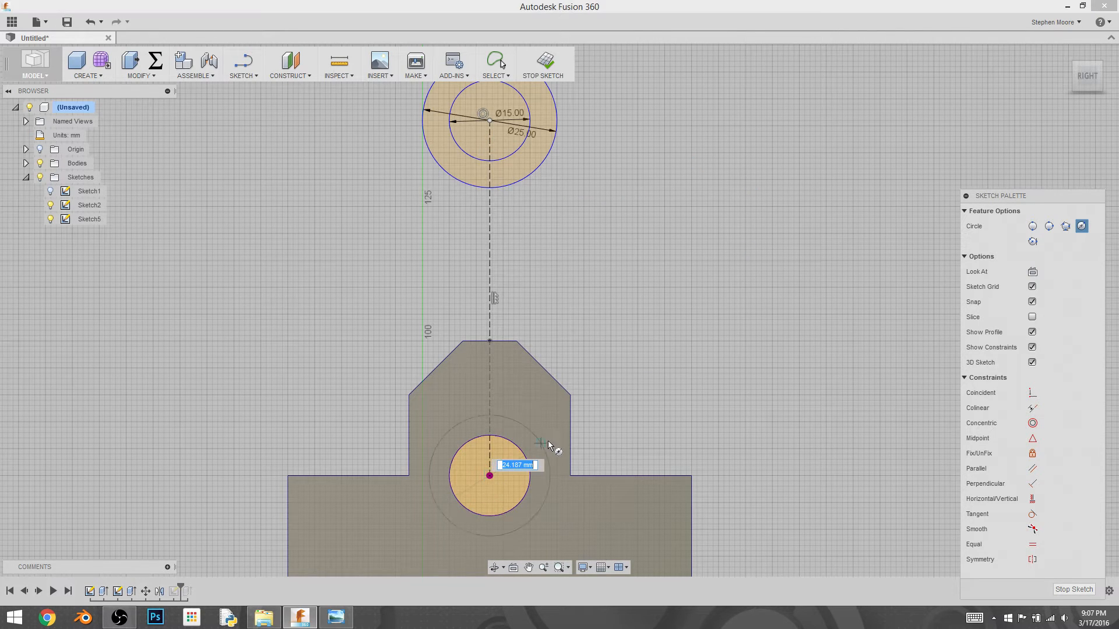
pyautogui.write('35')
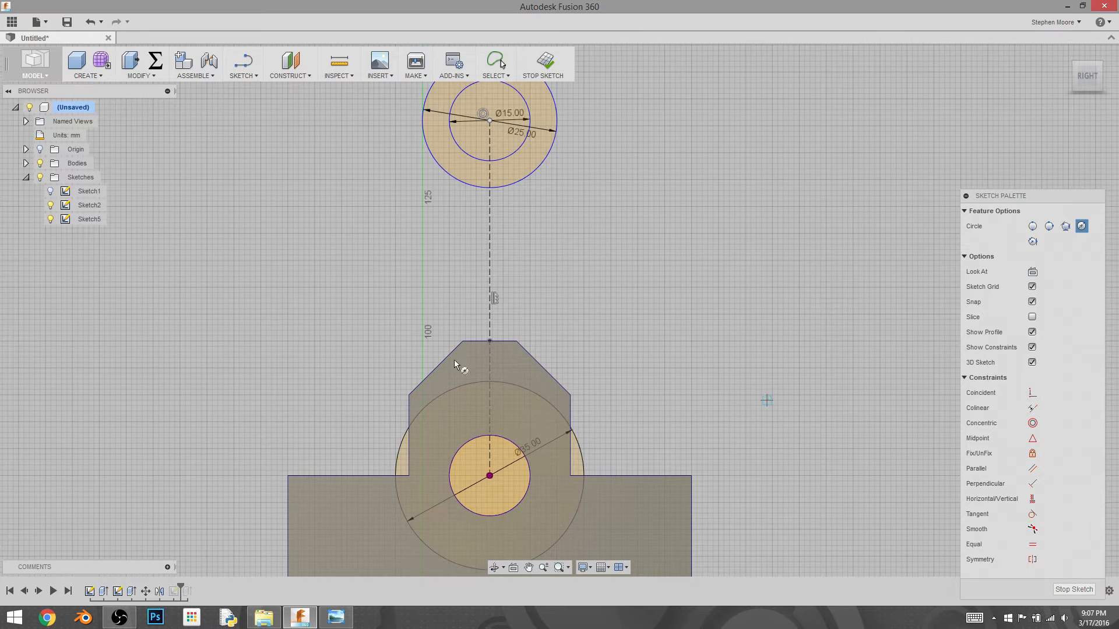
pyautogui.moveTo(380, 198)
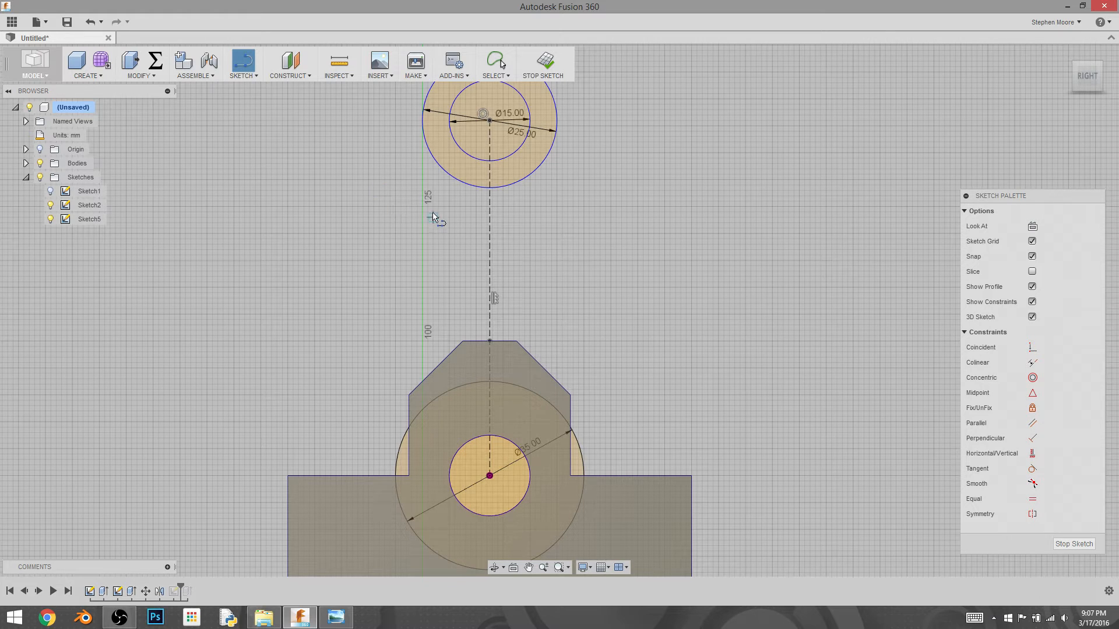
# Step: Draw two tangent lines joining the upper Ø25 circle to the lower Ø35 circle on both sides
pyautogui.click(242, 63)
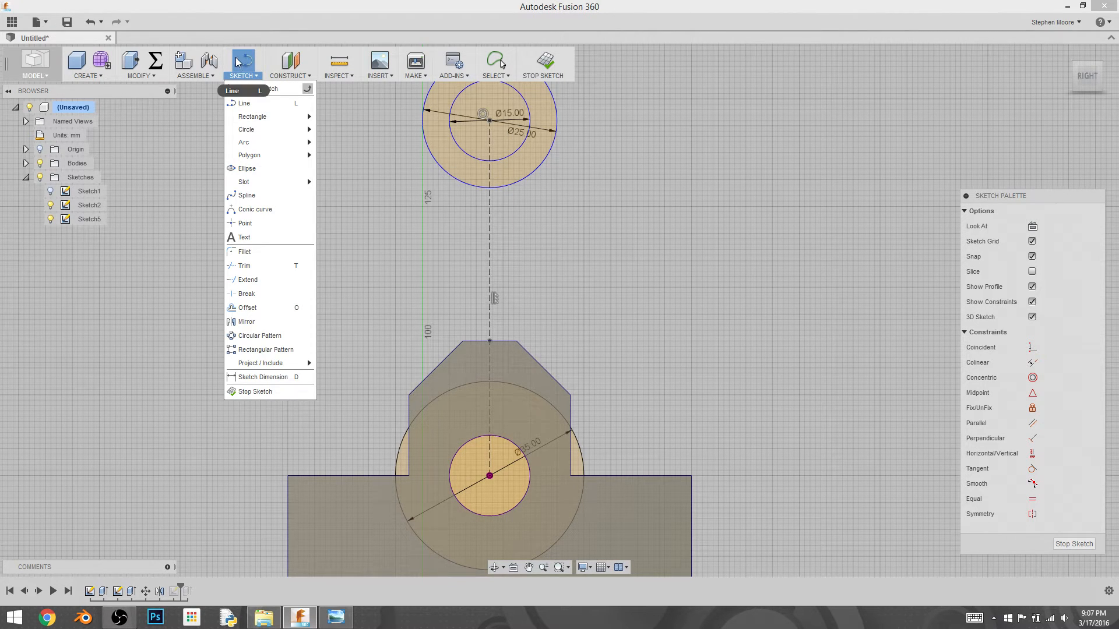
pyautogui.click(288, 63)
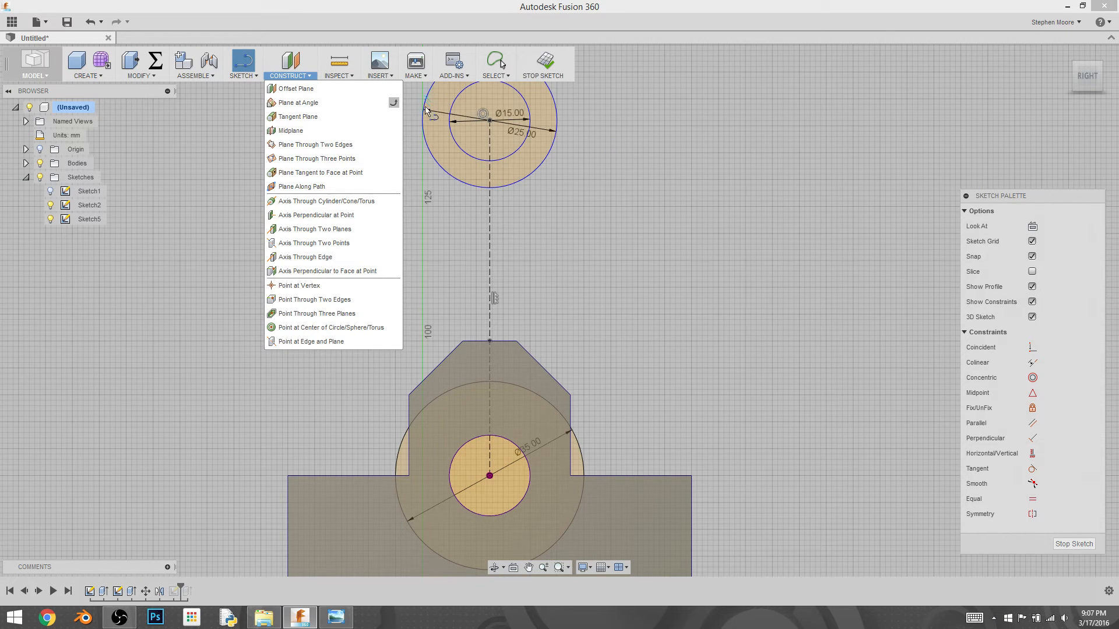
pyautogui.moveTo(578, 222)
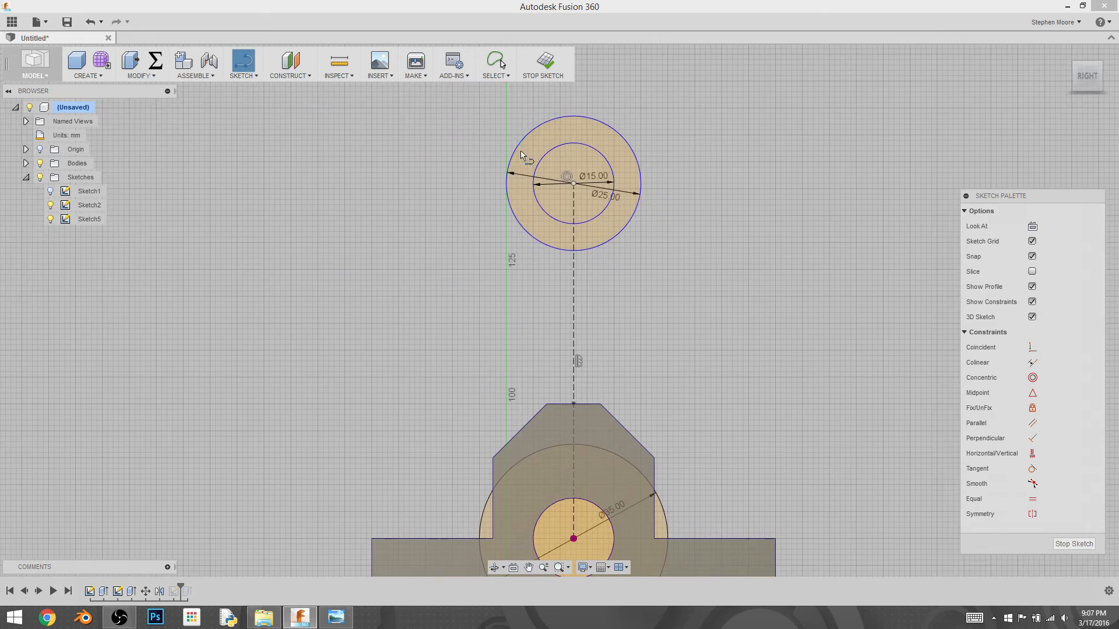
pyautogui.moveTo(561, 297)
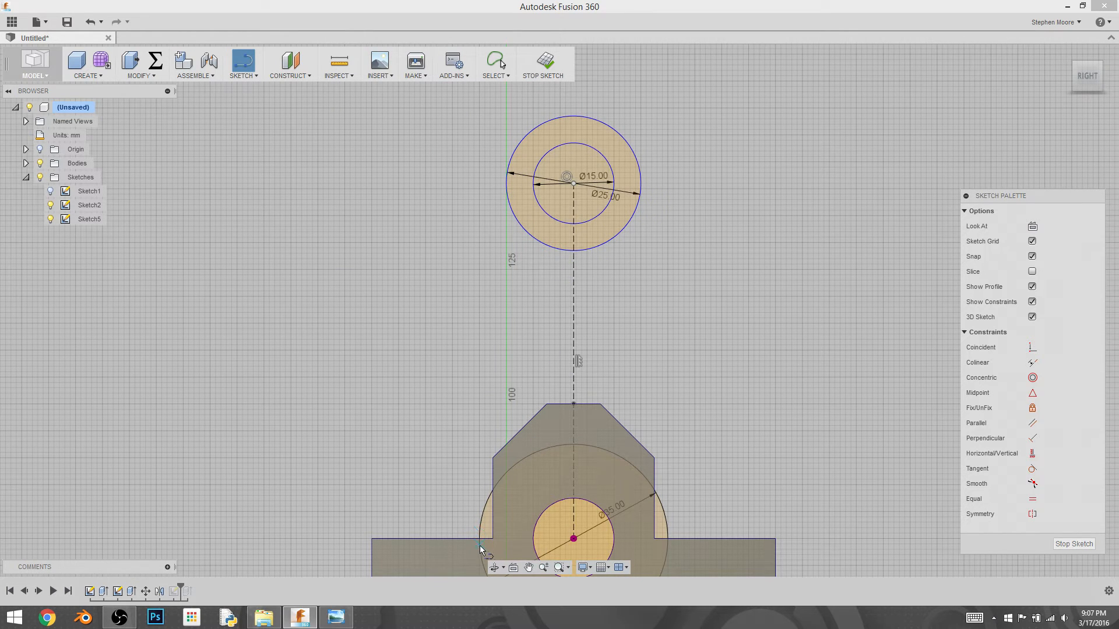
pyautogui.moveTo(532, 135)
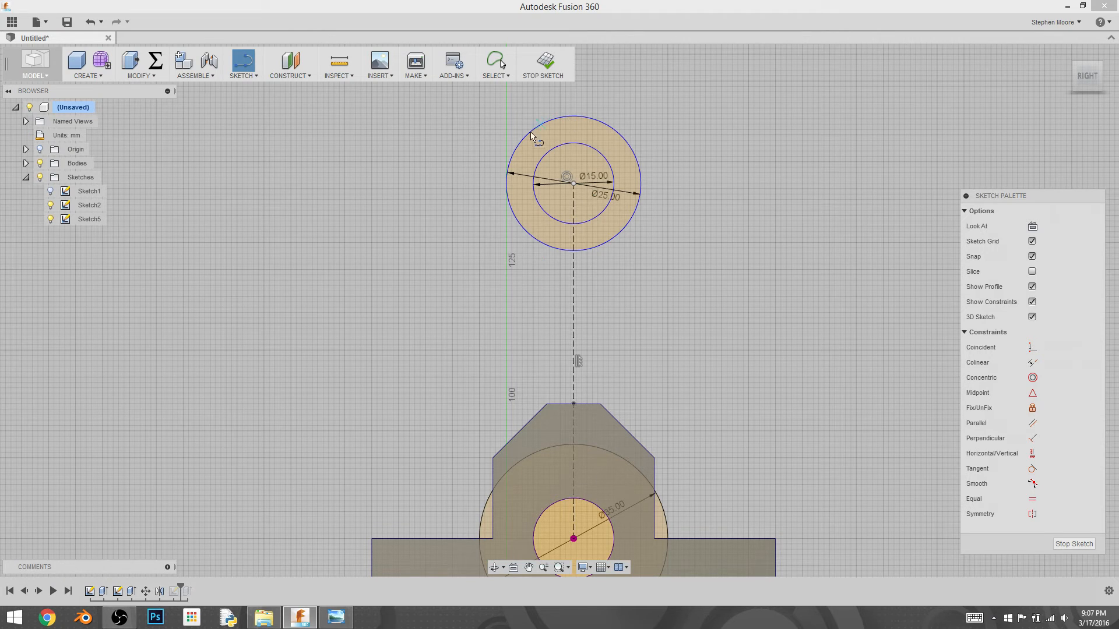
pyautogui.moveTo(545, 125)
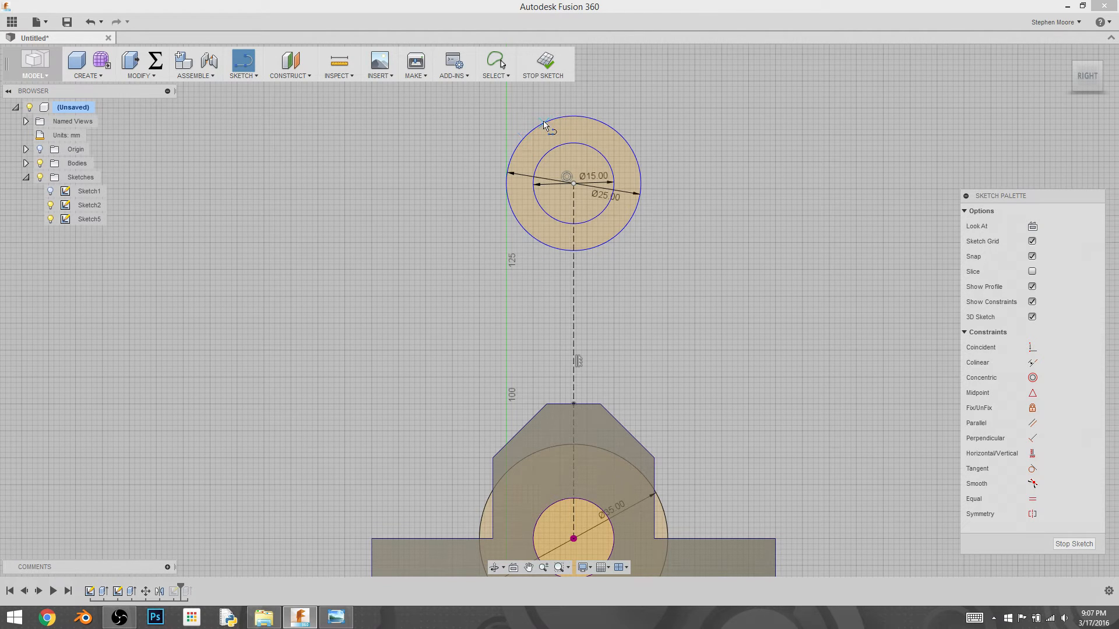
pyautogui.moveTo(537, 132)
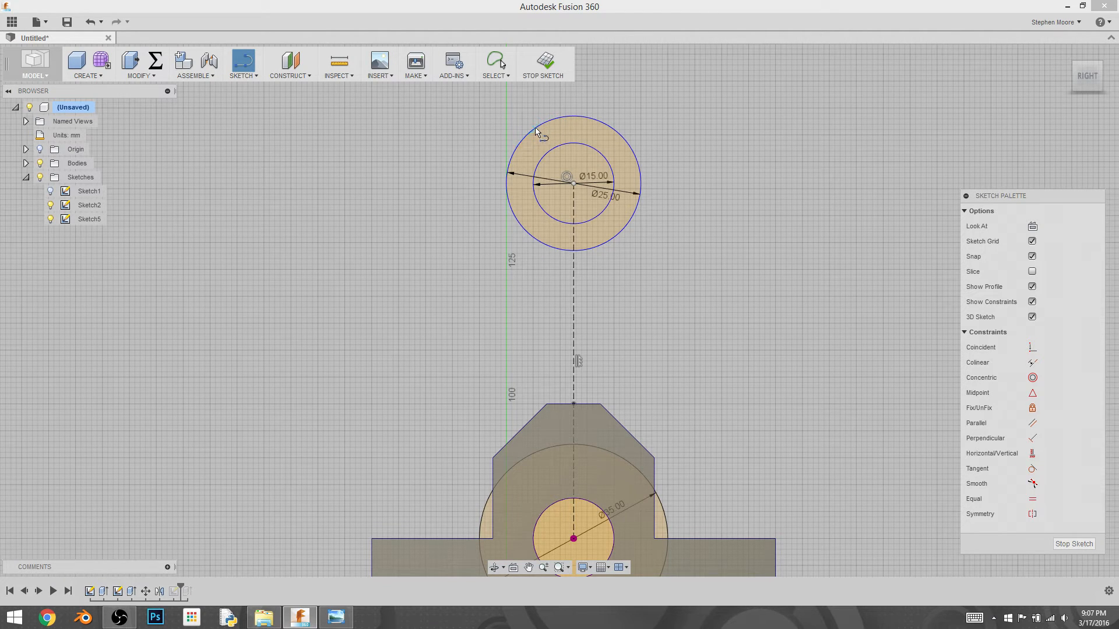
pyautogui.moveTo(534, 131)
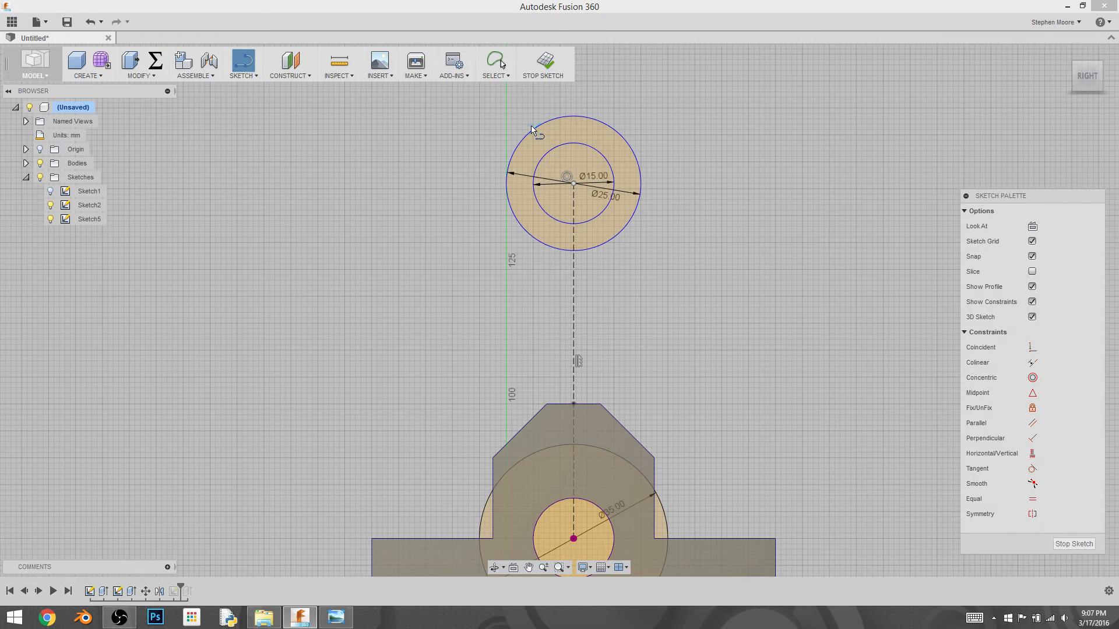
pyautogui.moveTo(592, 127)
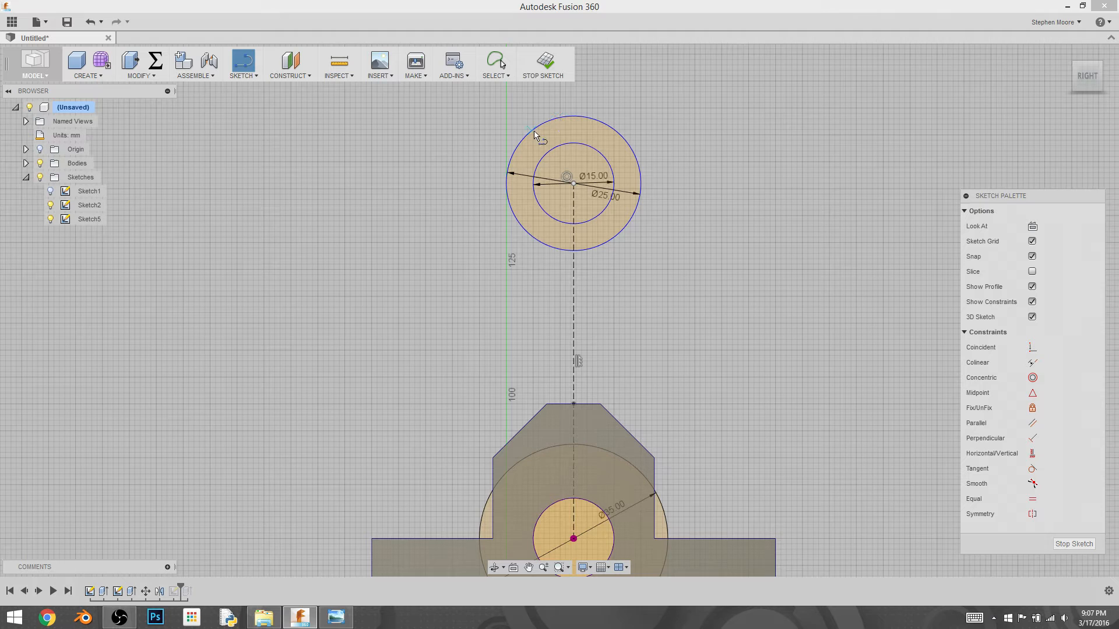
pyautogui.moveTo(532, 140)
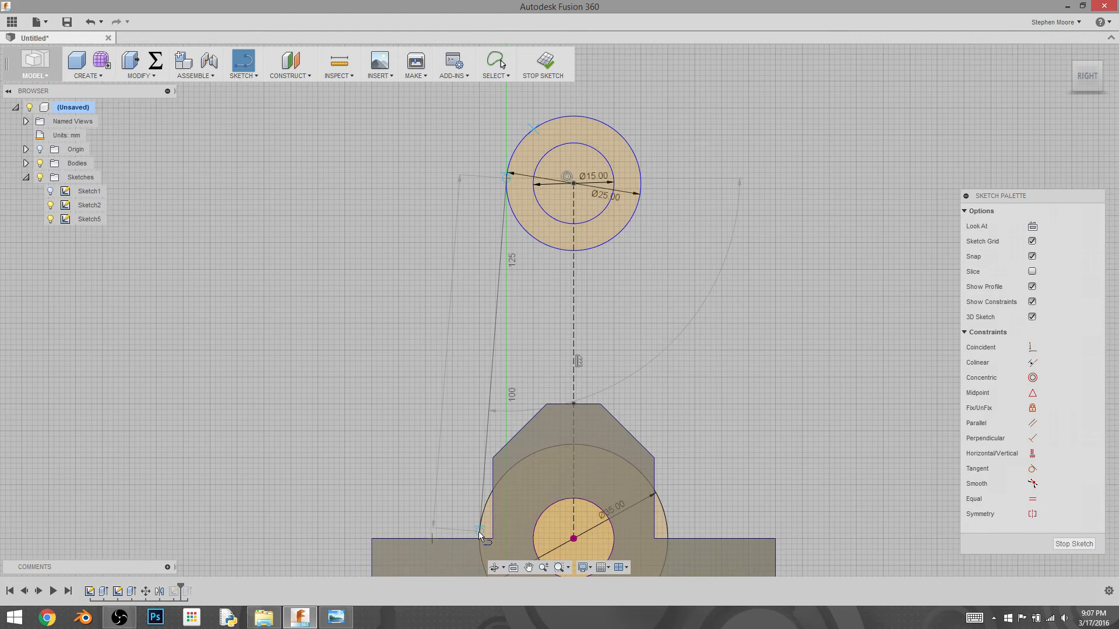
pyautogui.scroll(3)
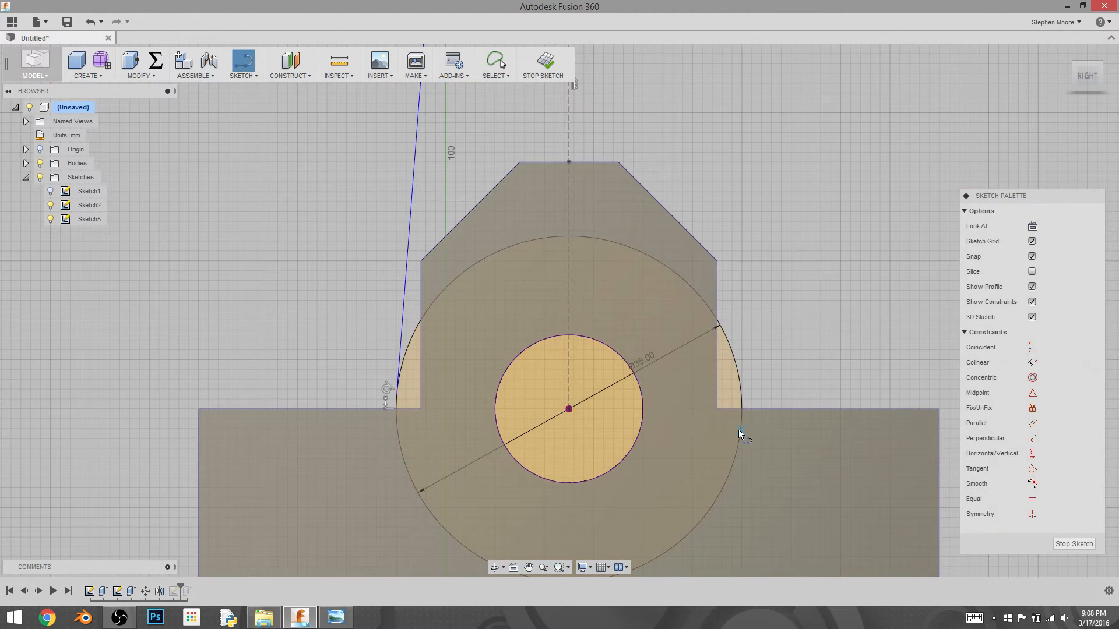
pyautogui.click(742, 414)
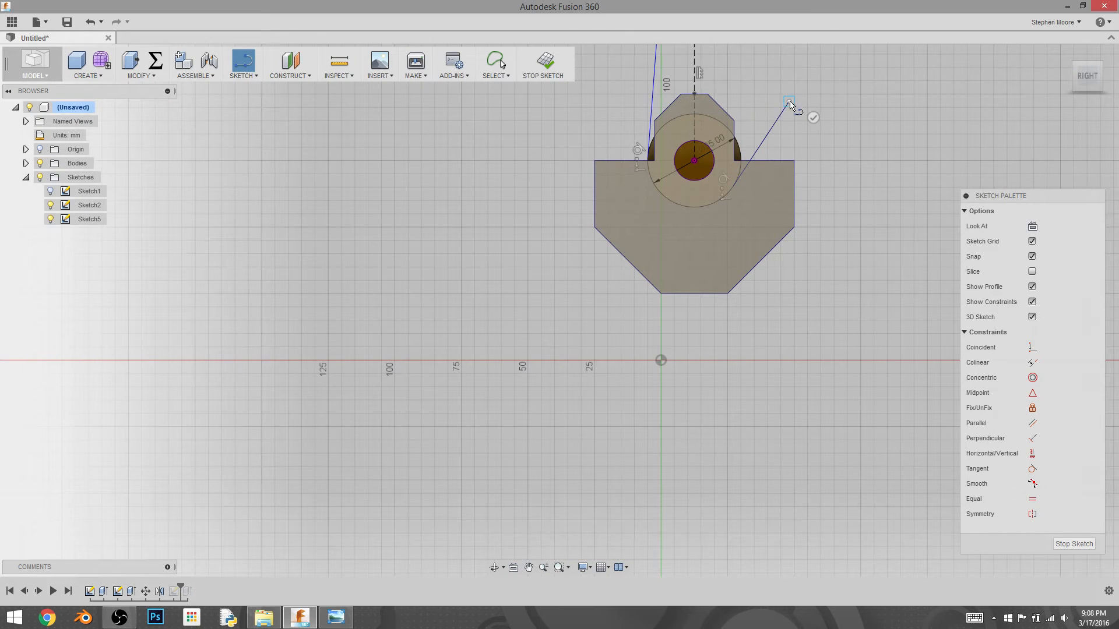
pyautogui.rightClick(789, 100)
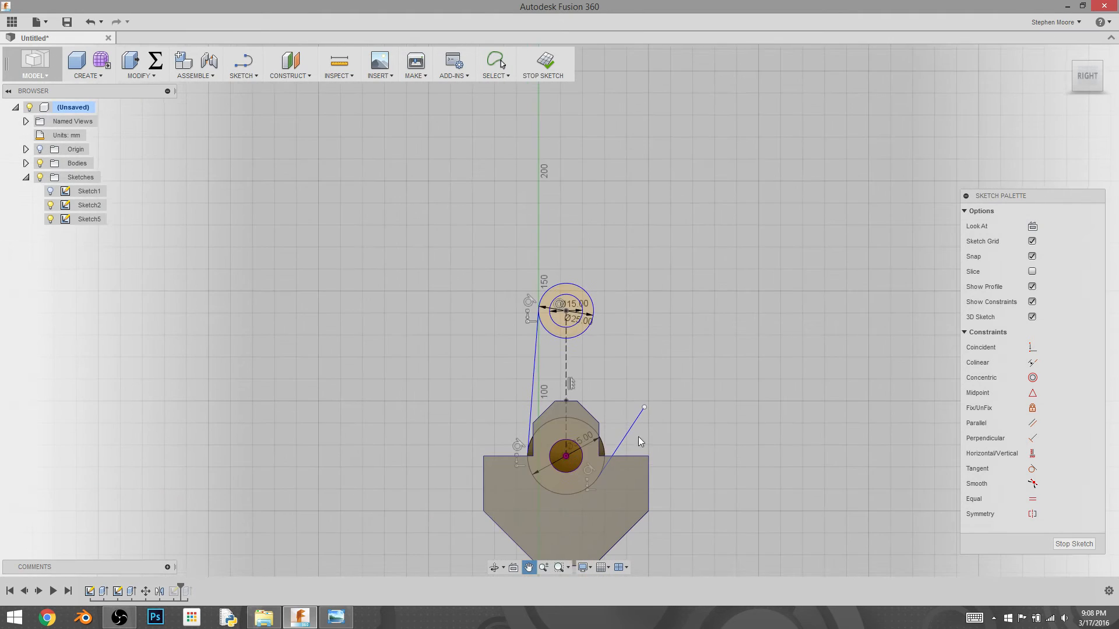
pyautogui.rightClick(592, 433)
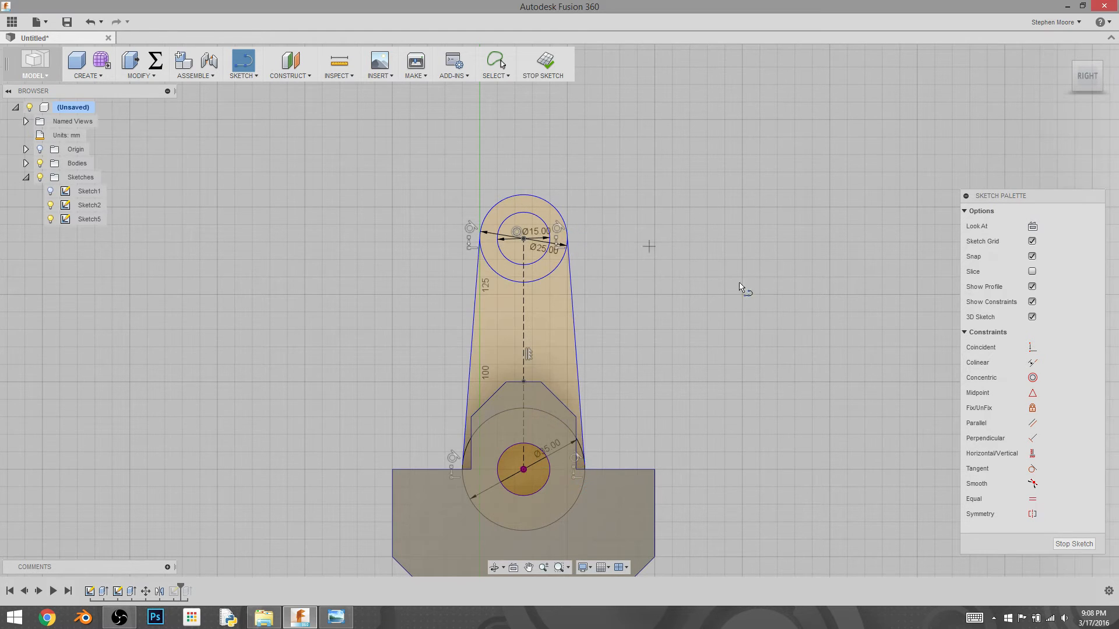
# Step: Trim away the upper arc of the large lower circle crossing the link outline
pyautogui.click(243, 63)
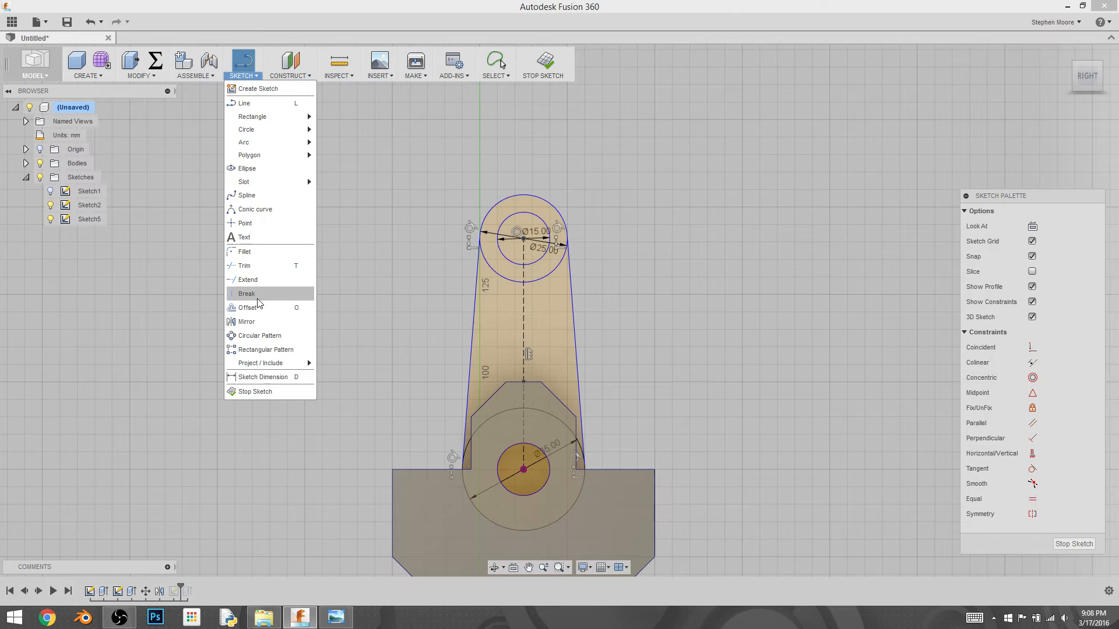
pyautogui.click(246, 293)
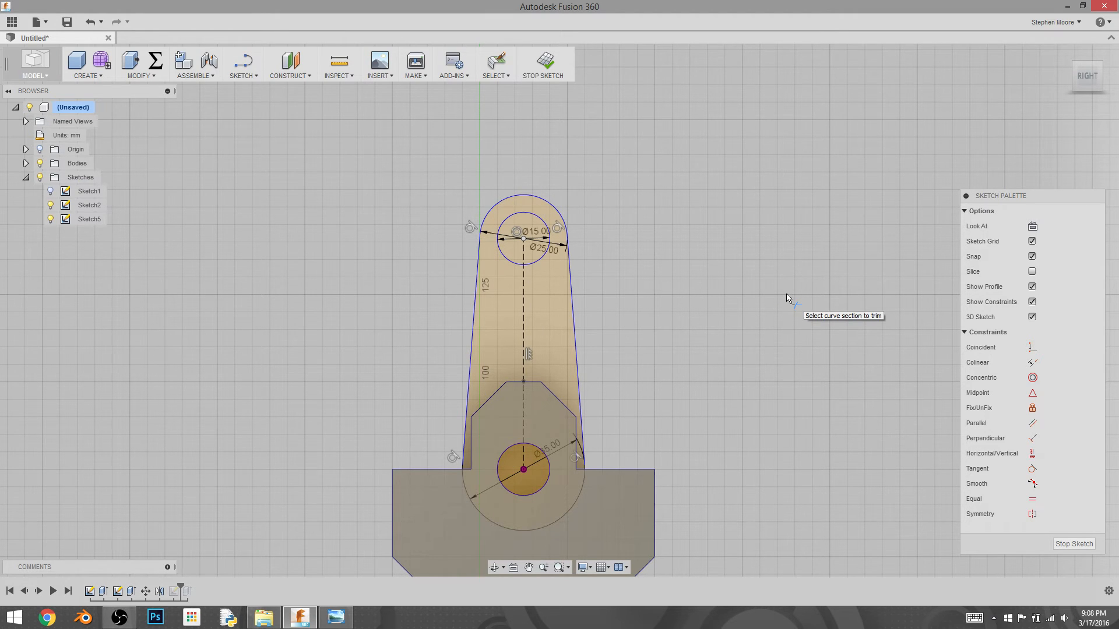
pyautogui.moveTo(548, 294)
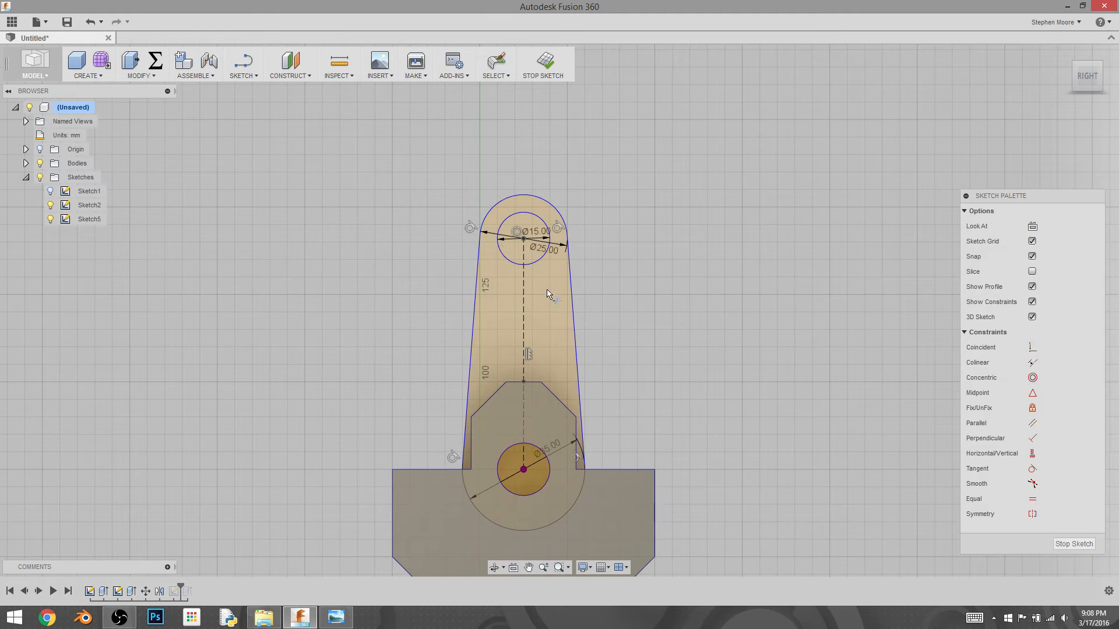
pyautogui.click(524, 343)
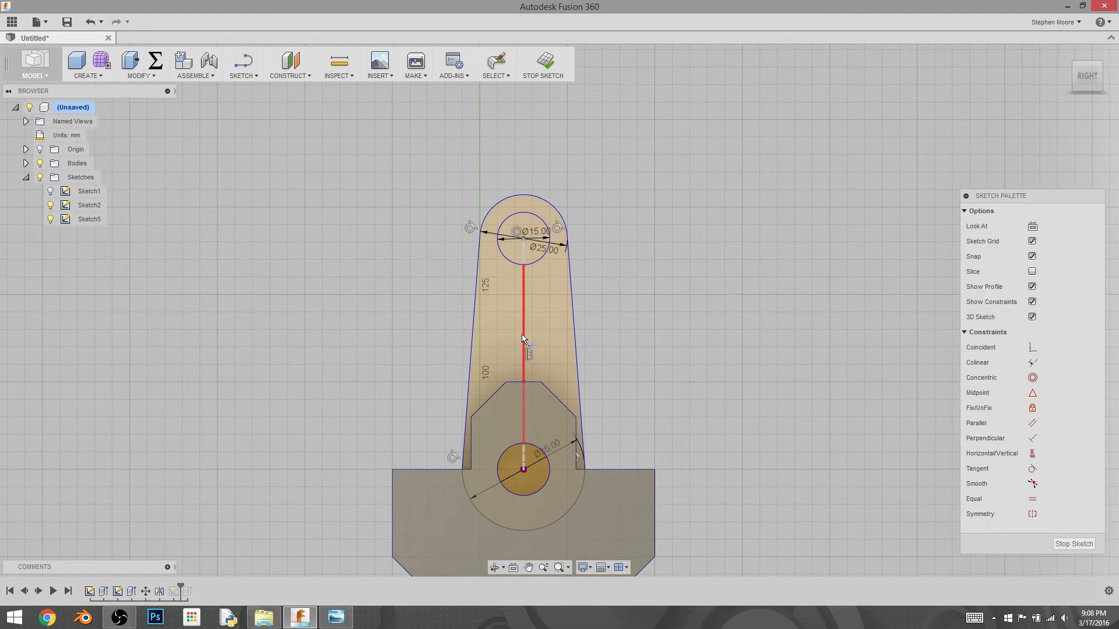
pyautogui.moveTo(524, 335)
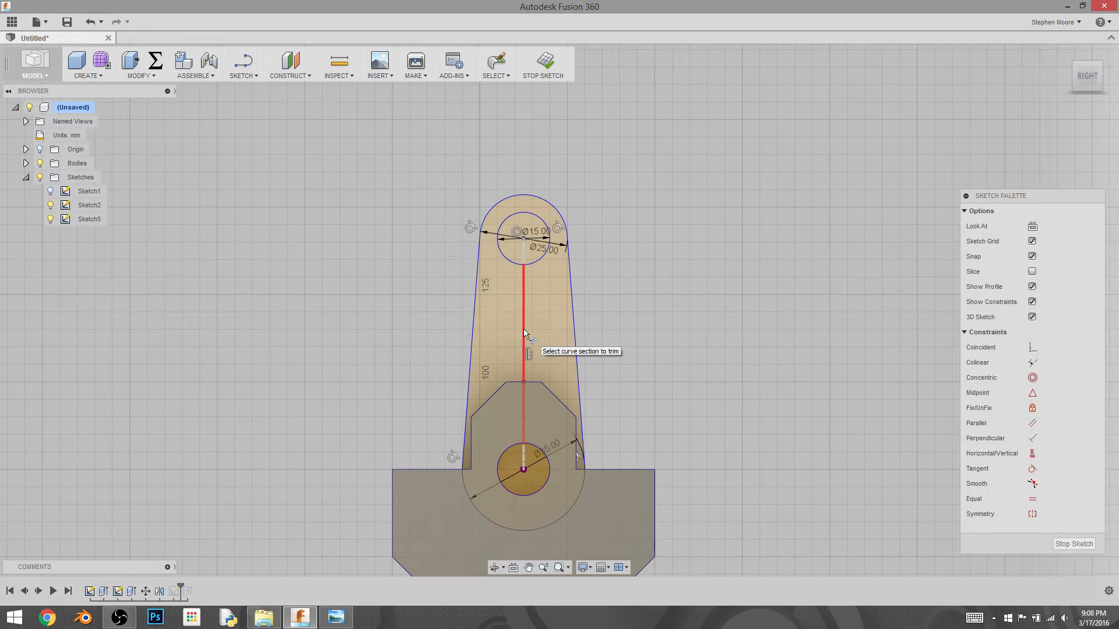
pyautogui.click(525, 321)
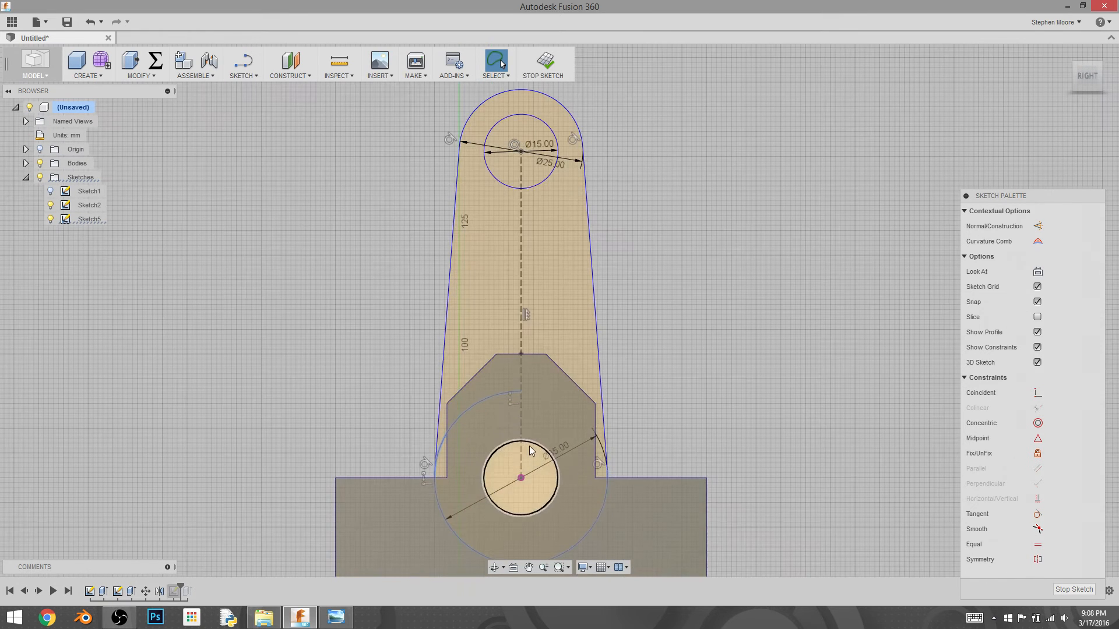
# Step: Trim the remaining inner arcs so the link is one closed outline with two holes, then finish Trim
pyautogui.click(87, 21)
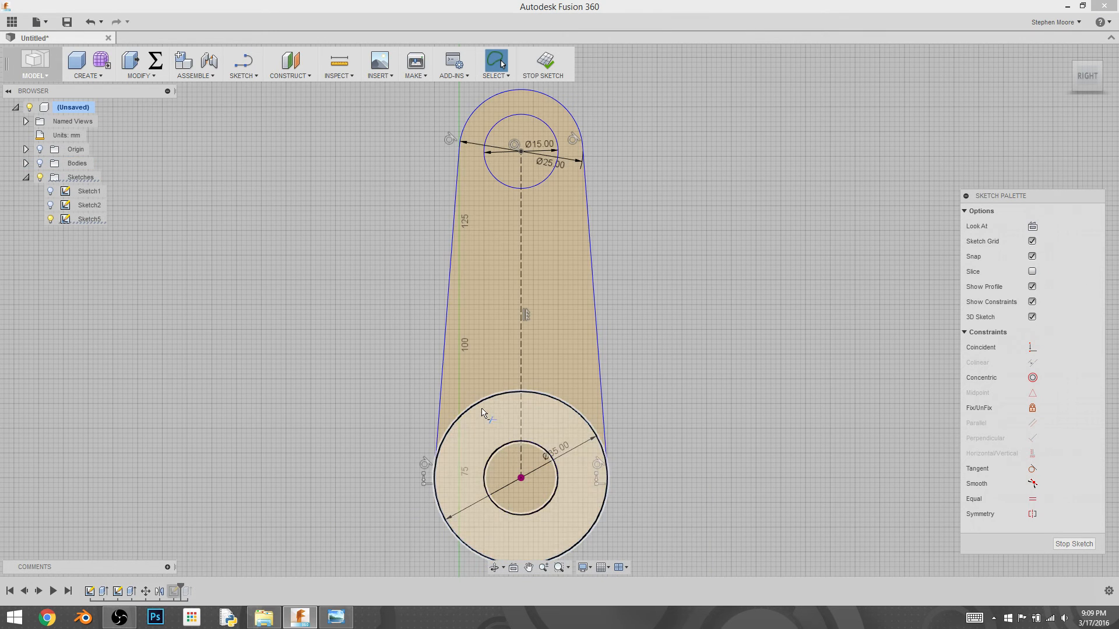
pyautogui.click(522, 142)
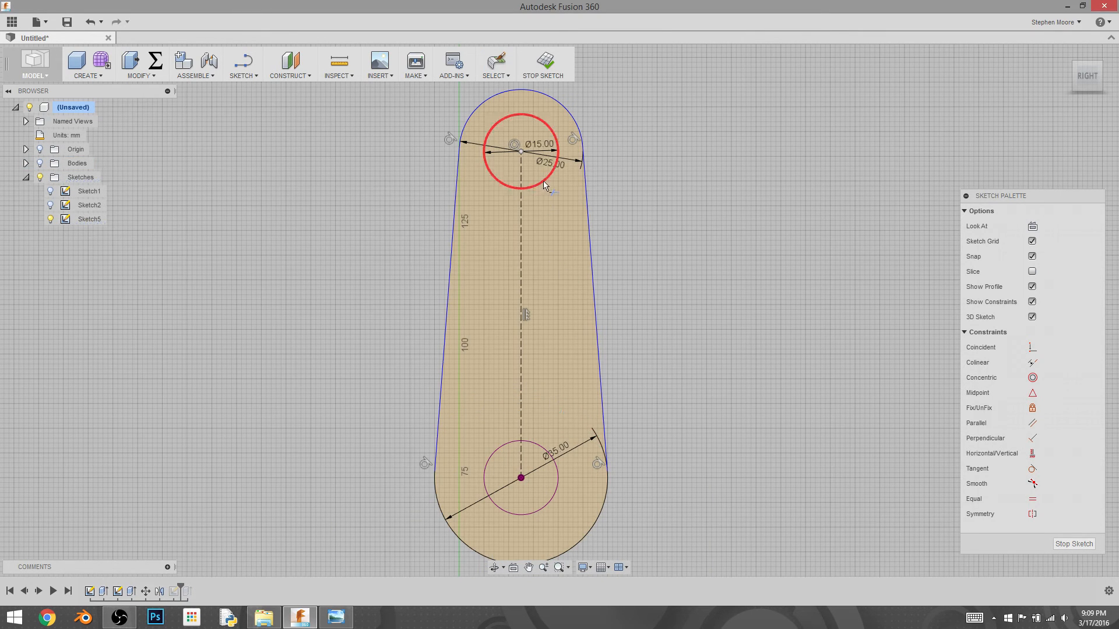
pyautogui.moveTo(542, 178)
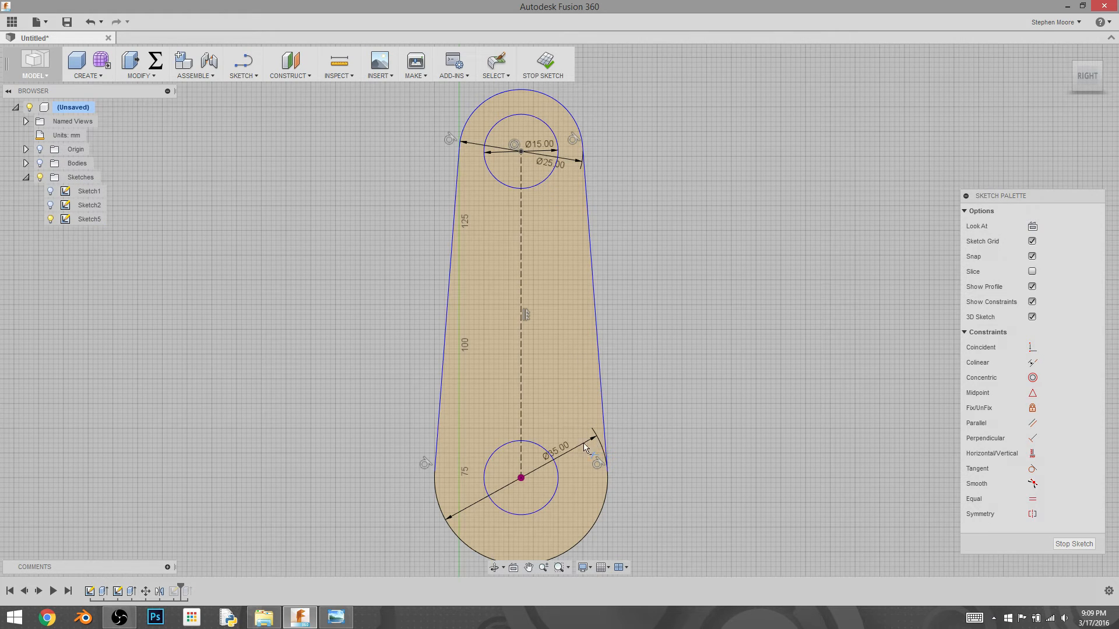
pyautogui.moveTo(582, 478)
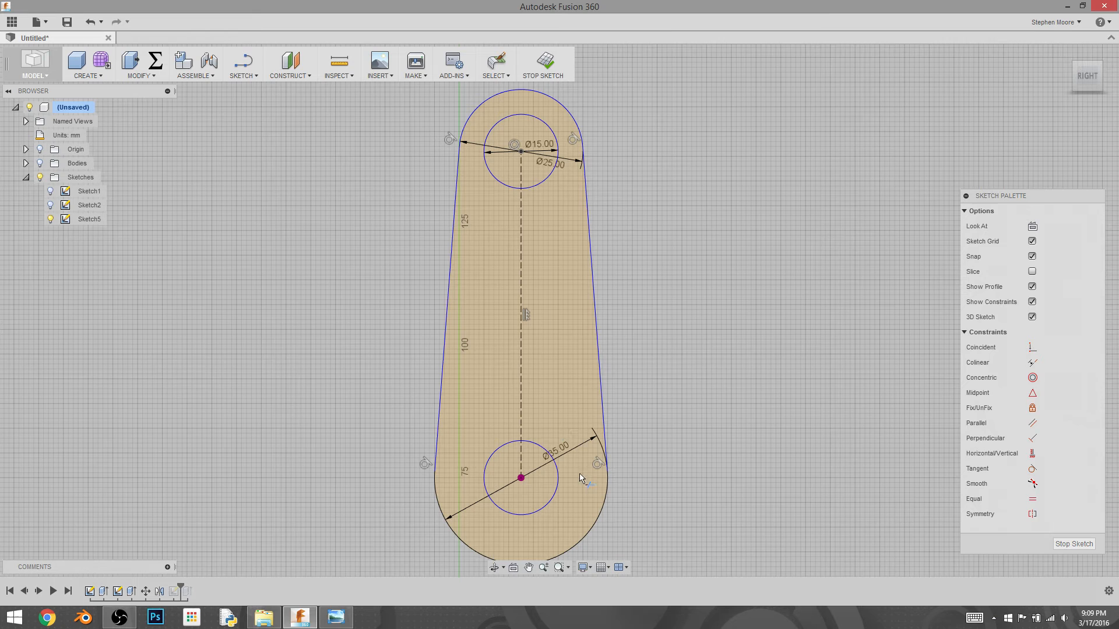
pyautogui.click(520, 478)
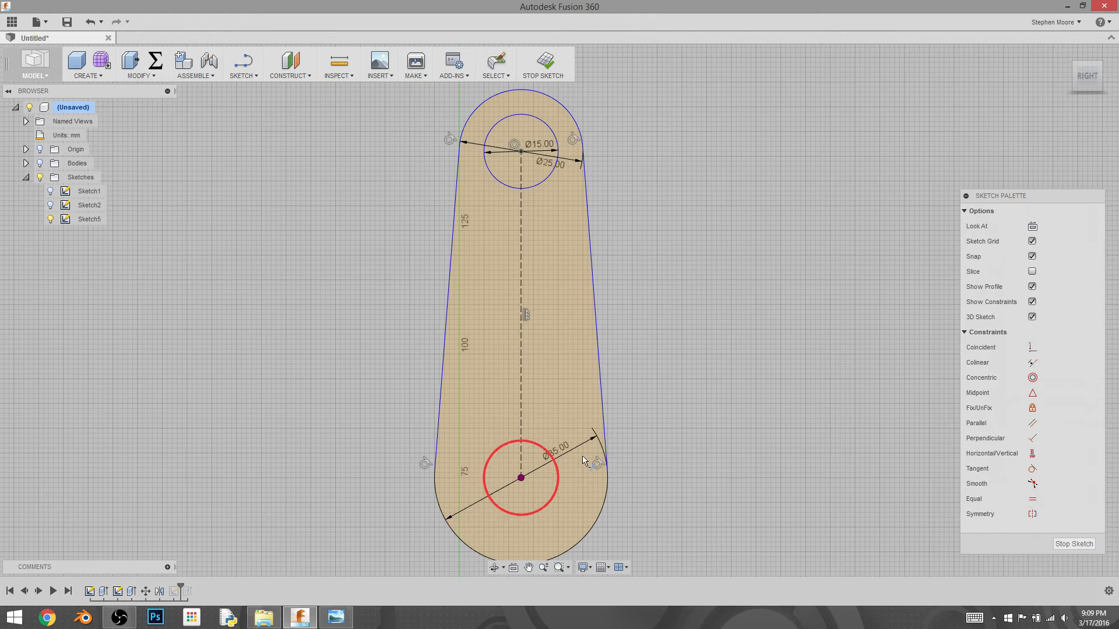
pyautogui.click(602, 471)
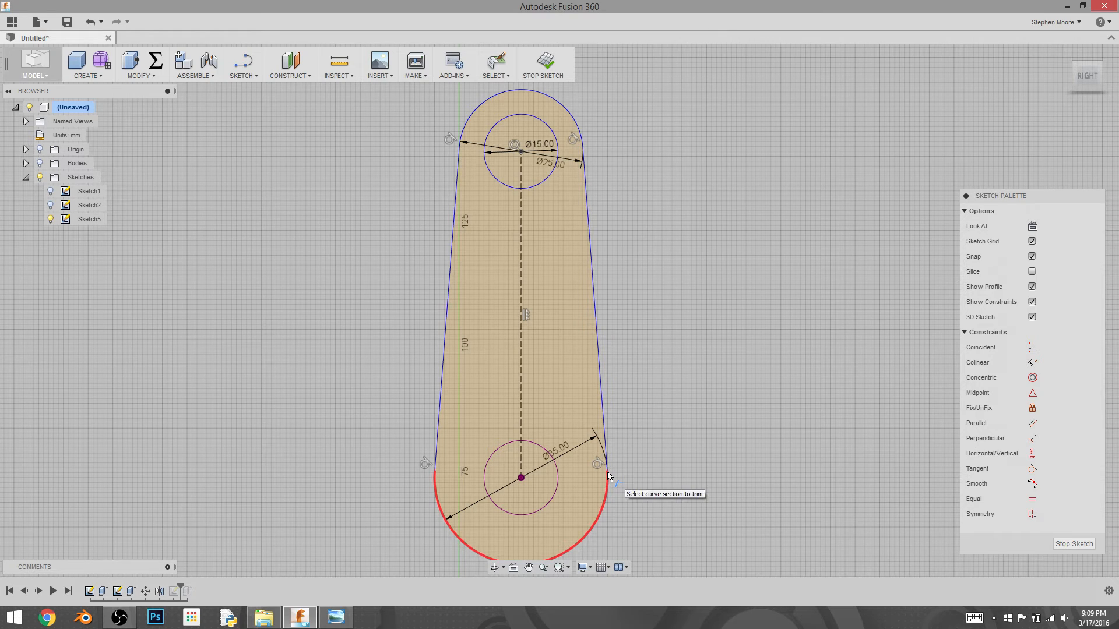
pyautogui.click(521, 532)
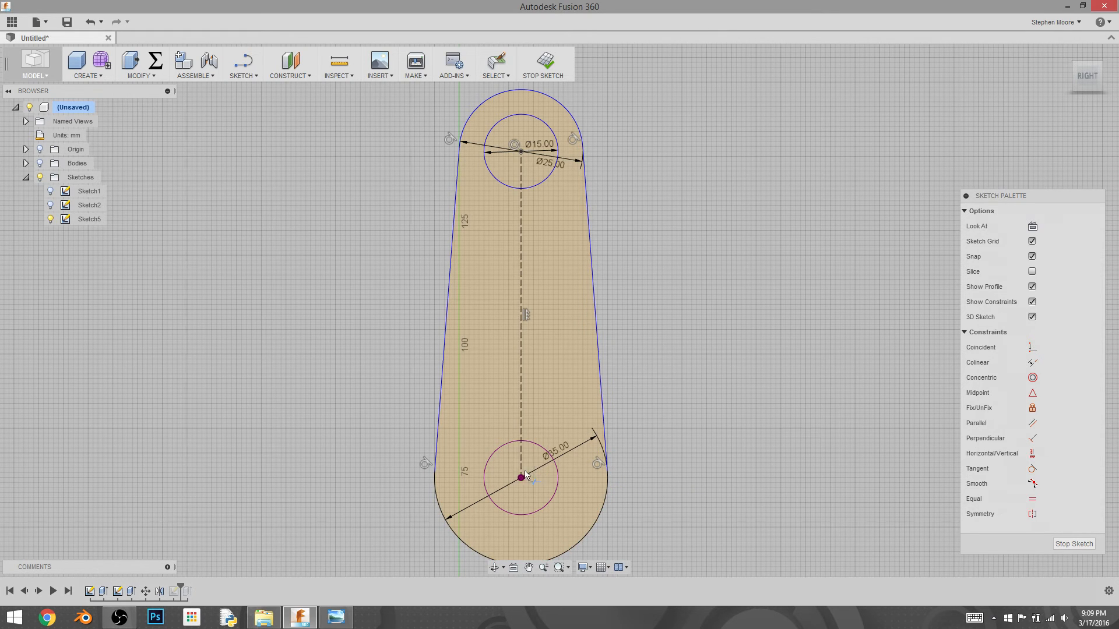
pyautogui.rightClick(519, 478)
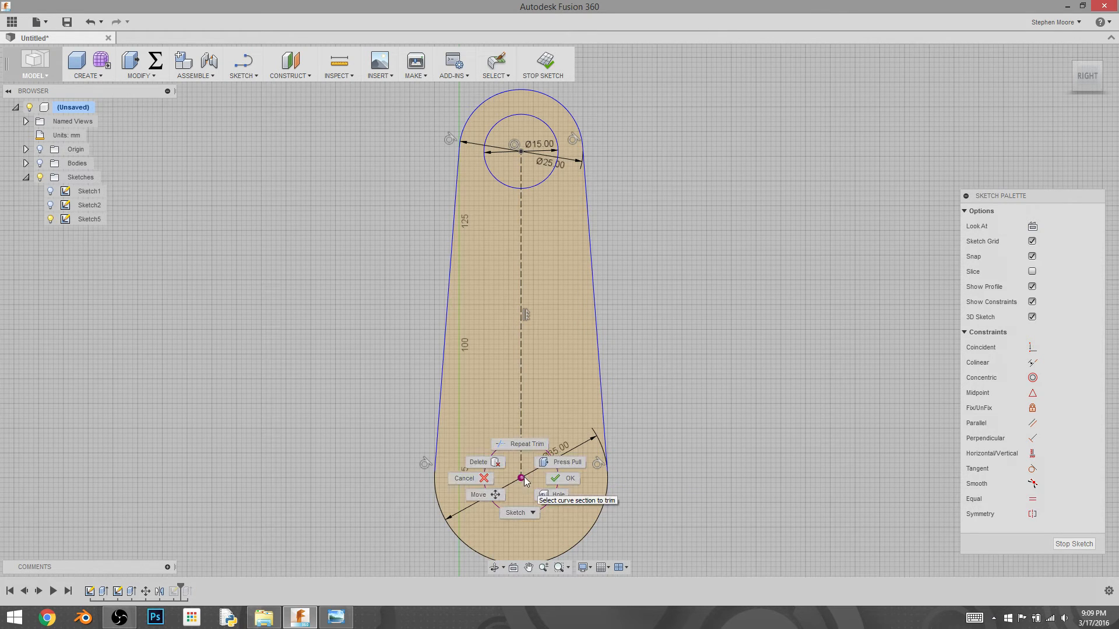
pyautogui.click(569, 478)
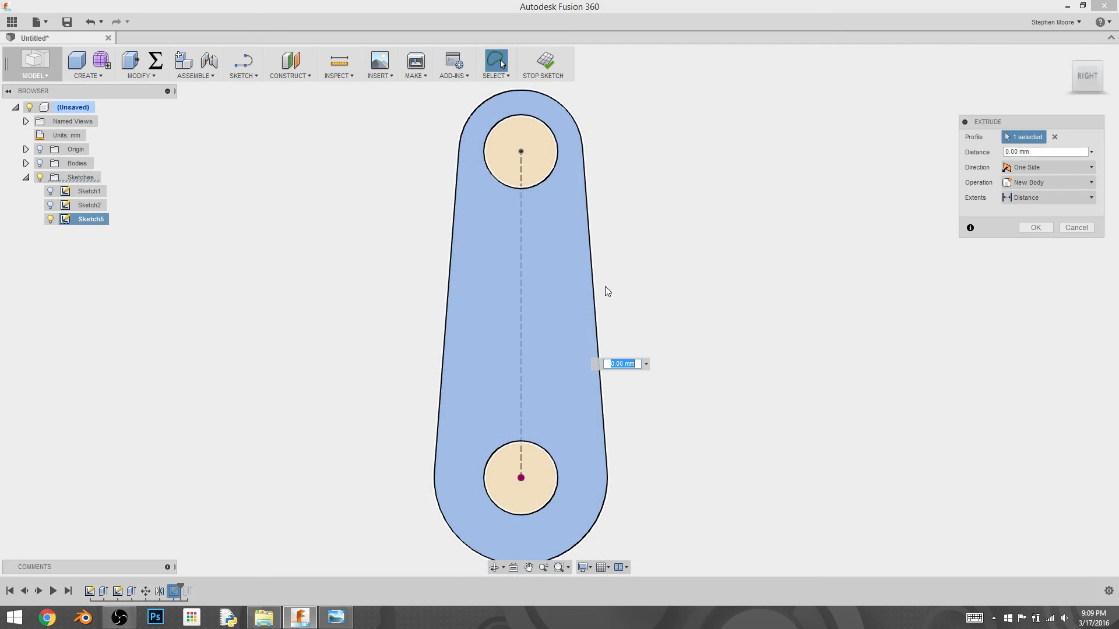
pyautogui.moveTo(476, 349)
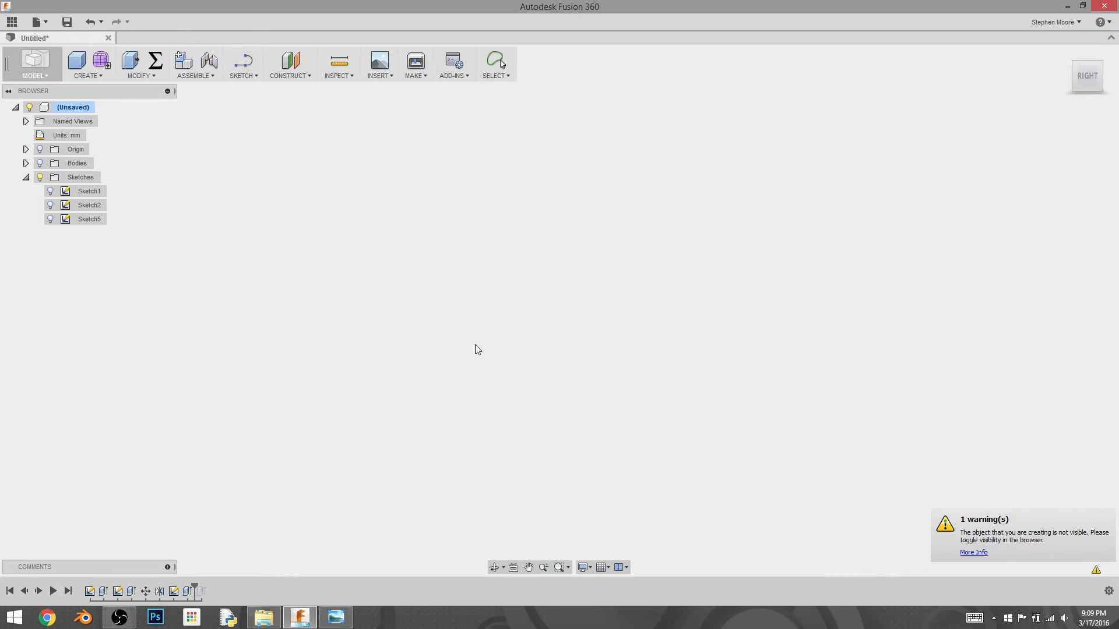
# Step: Extrude the link profile as a new thin body and make all bodies visible in the browser
pyautogui.click(495, 61)
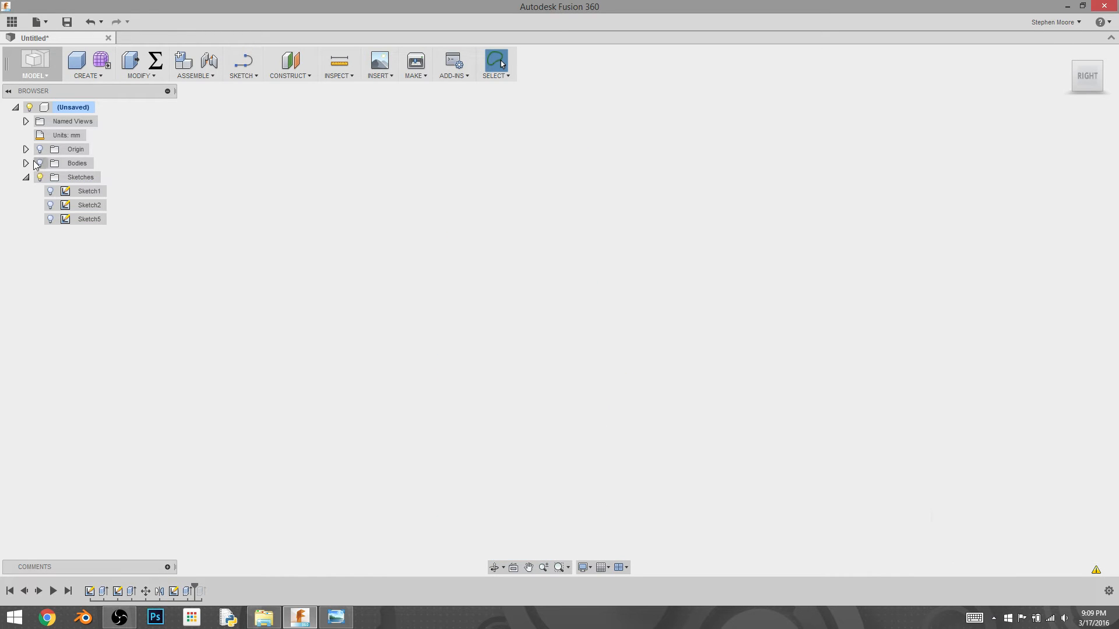
pyautogui.click(25, 163)
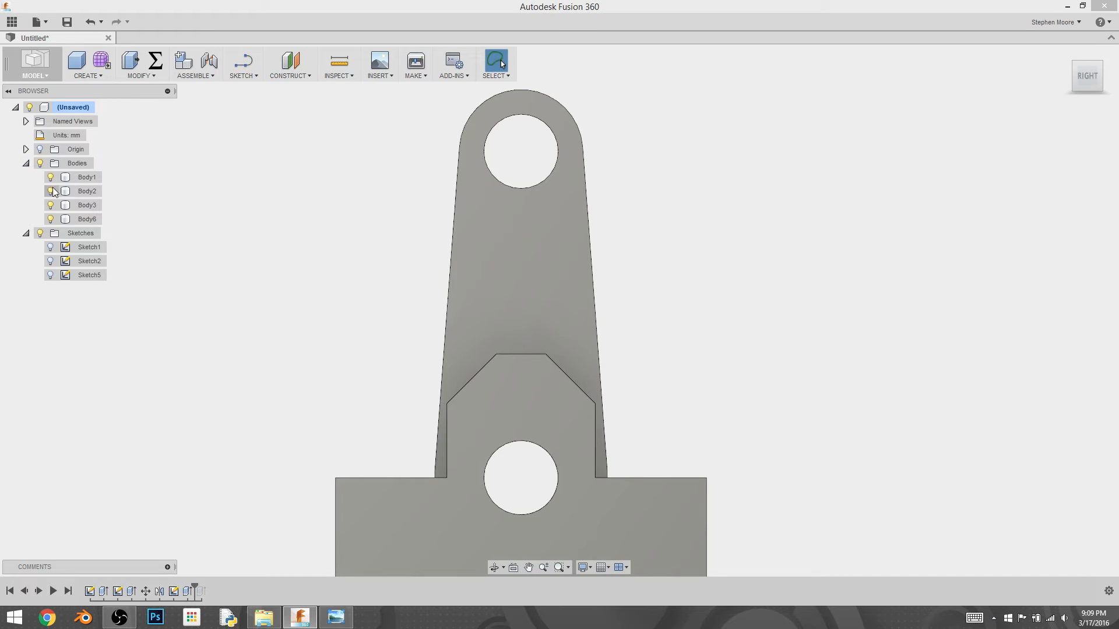
pyautogui.click(86, 219)
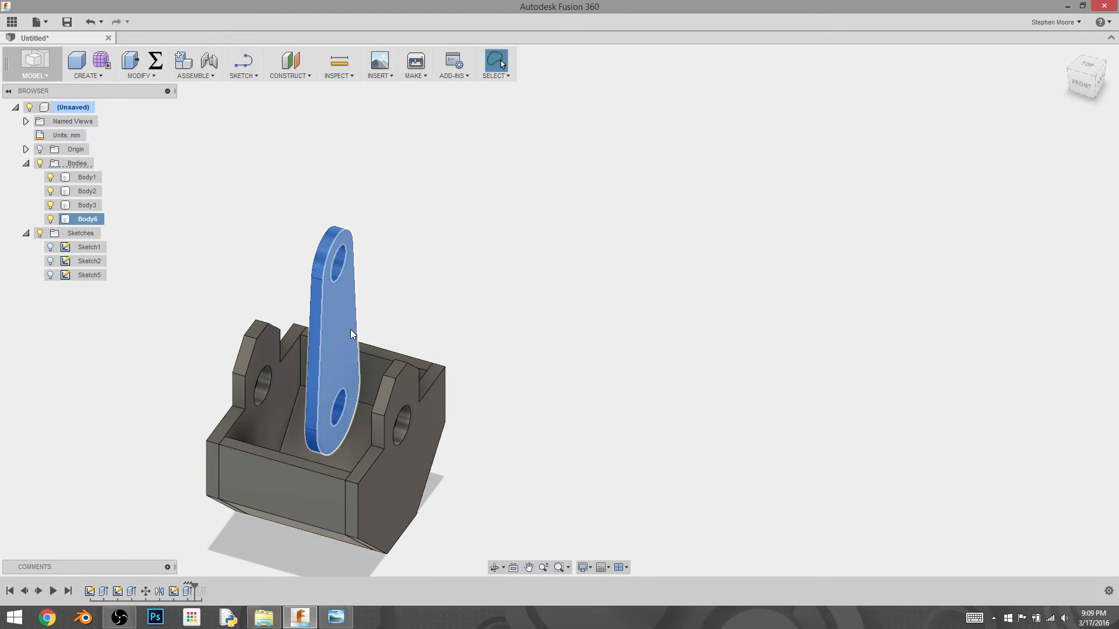
pyautogui.moveTo(333, 307)
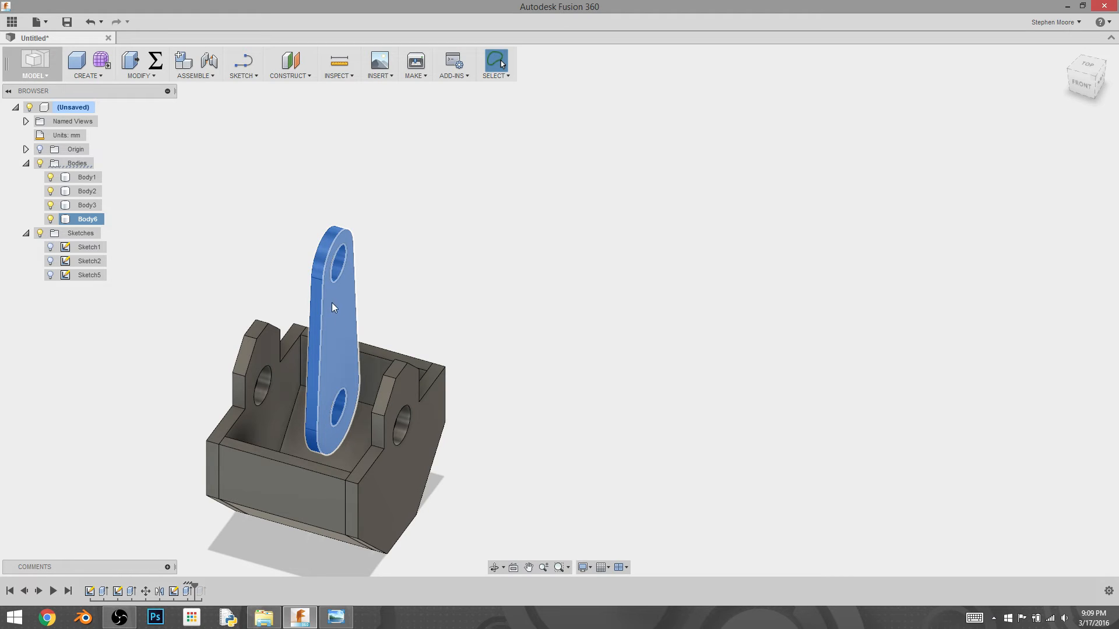
pyautogui.moveTo(336, 311)
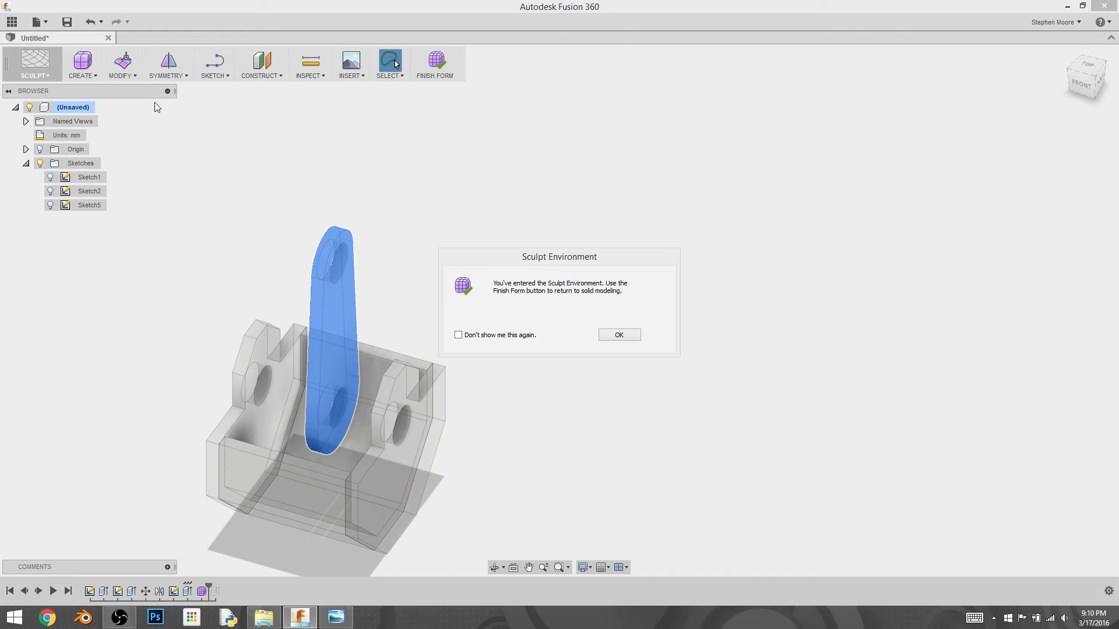
# Step: Return to the Model workspace and start a Rectangular Pattern from the Create menu
pyautogui.click(618, 334)
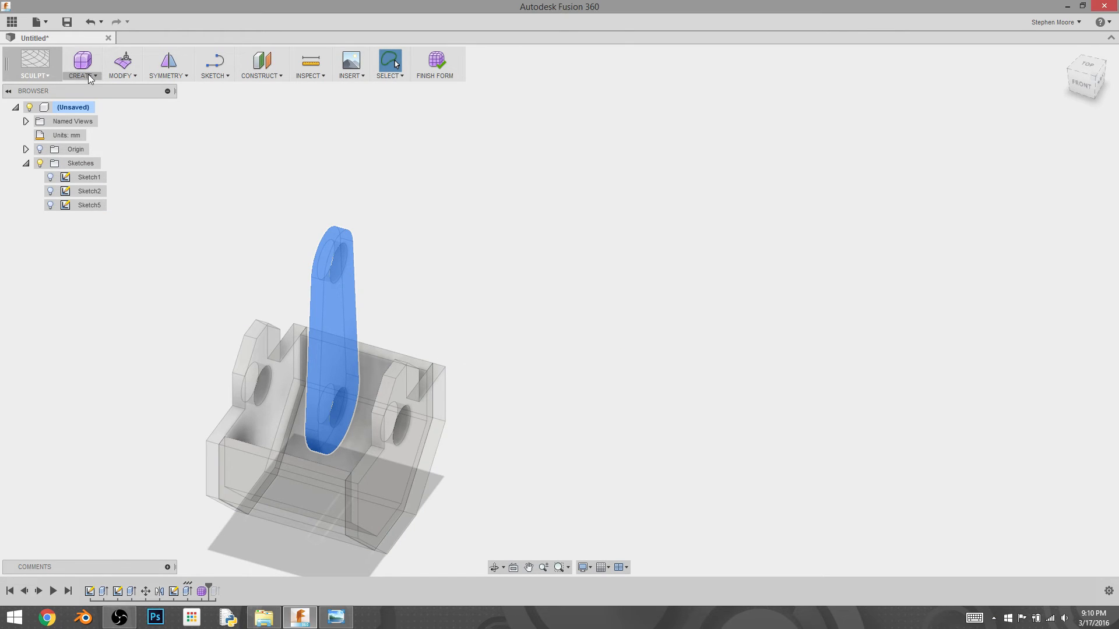
pyautogui.click(434, 63)
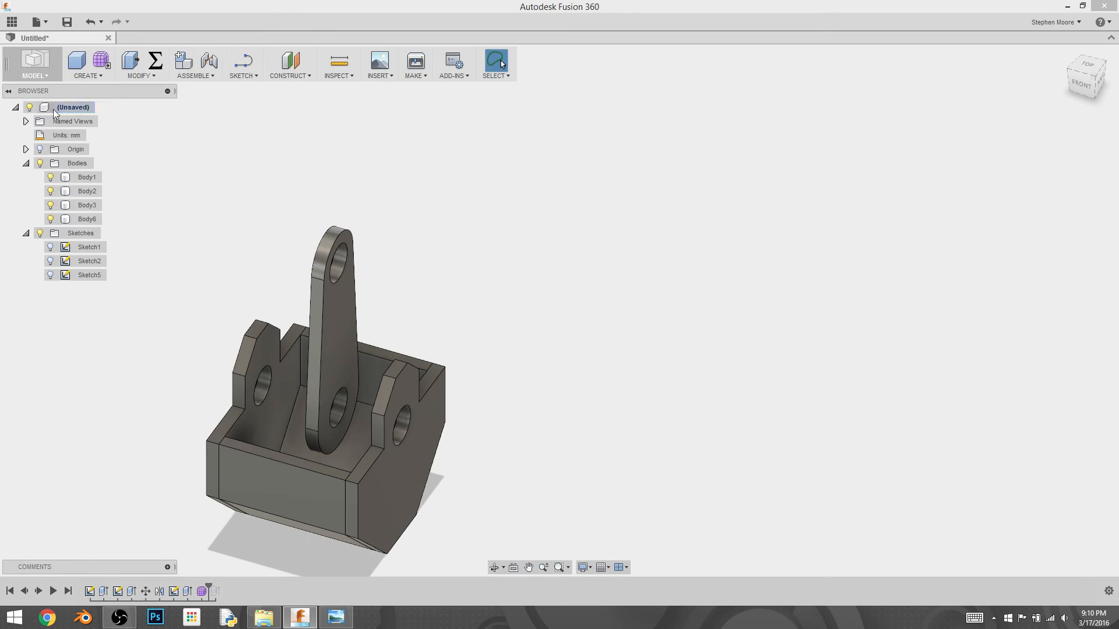
pyautogui.click(85, 76)
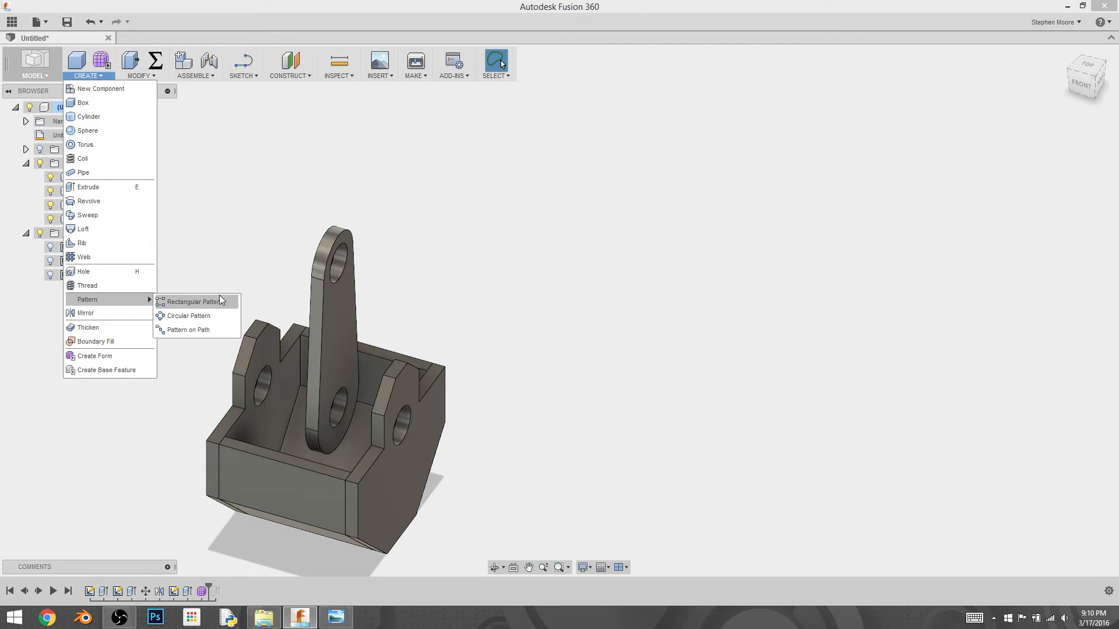
pyautogui.click(190, 300)
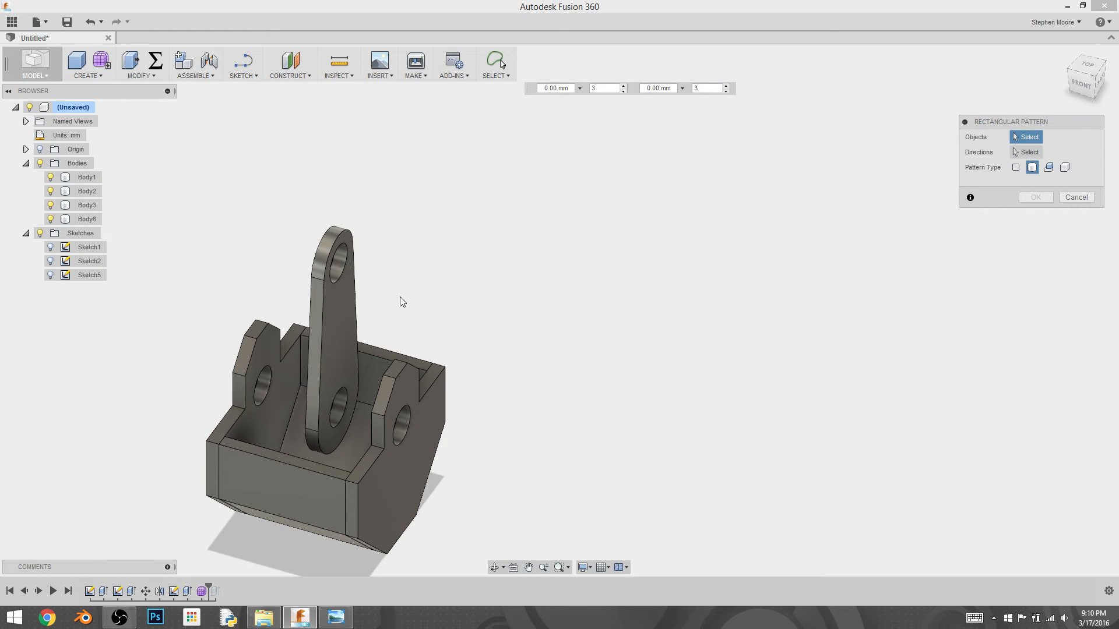
# Step: Pattern the link body along the bucket's bottom edge as three symmetric copies about 19 mm apart
pyautogui.click(555, 88)
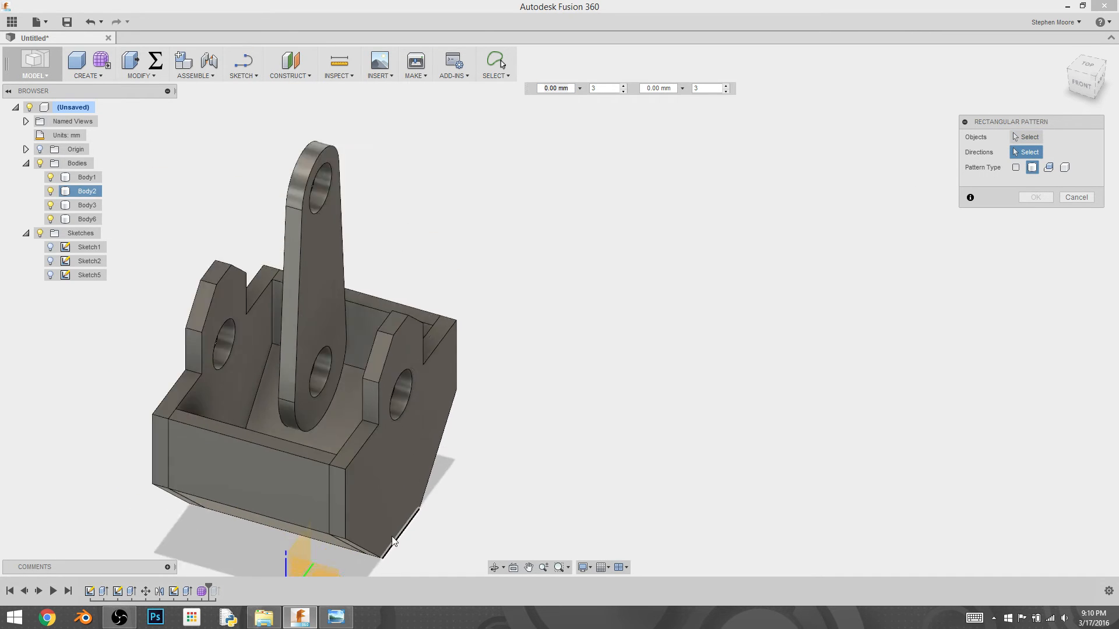
pyautogui.click(367, 485)
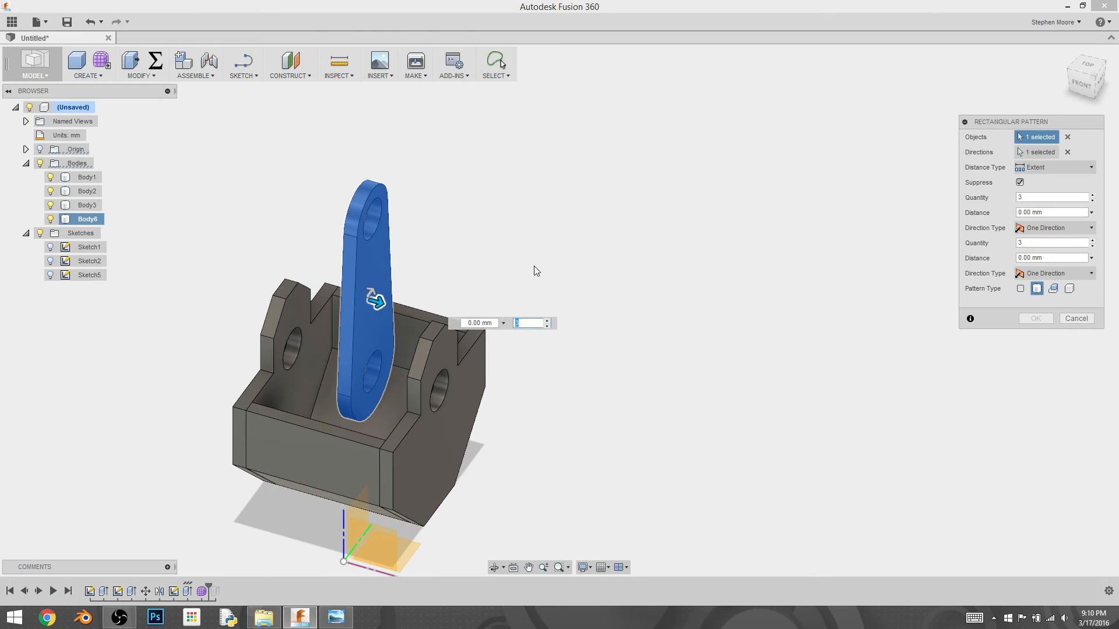
pyautogui.click(1049, 198)
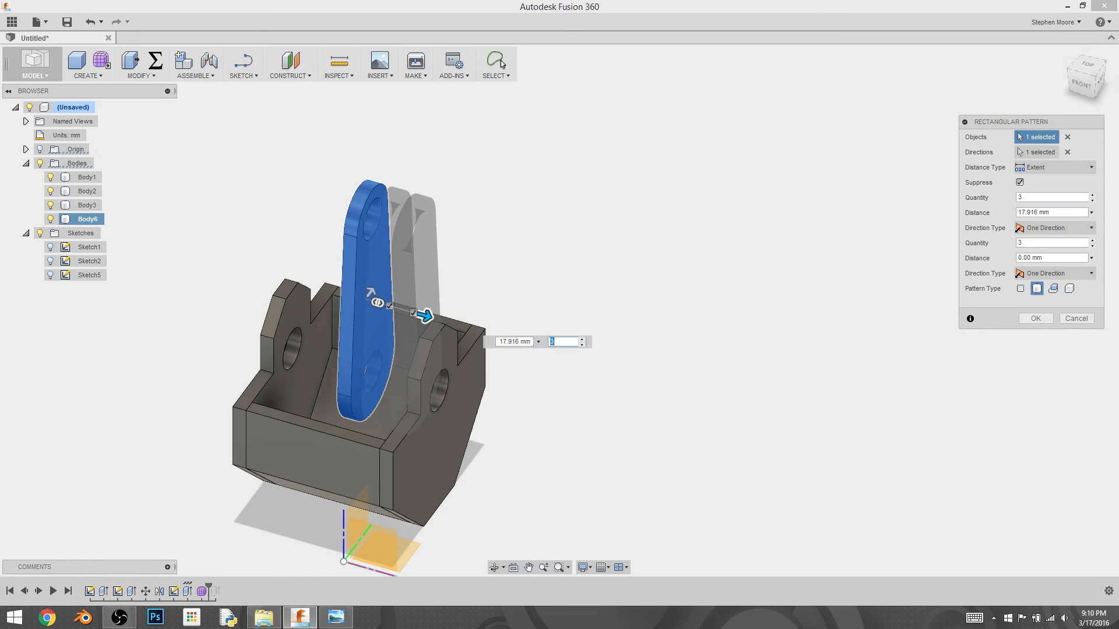
pyautogui.click(1086, 77)
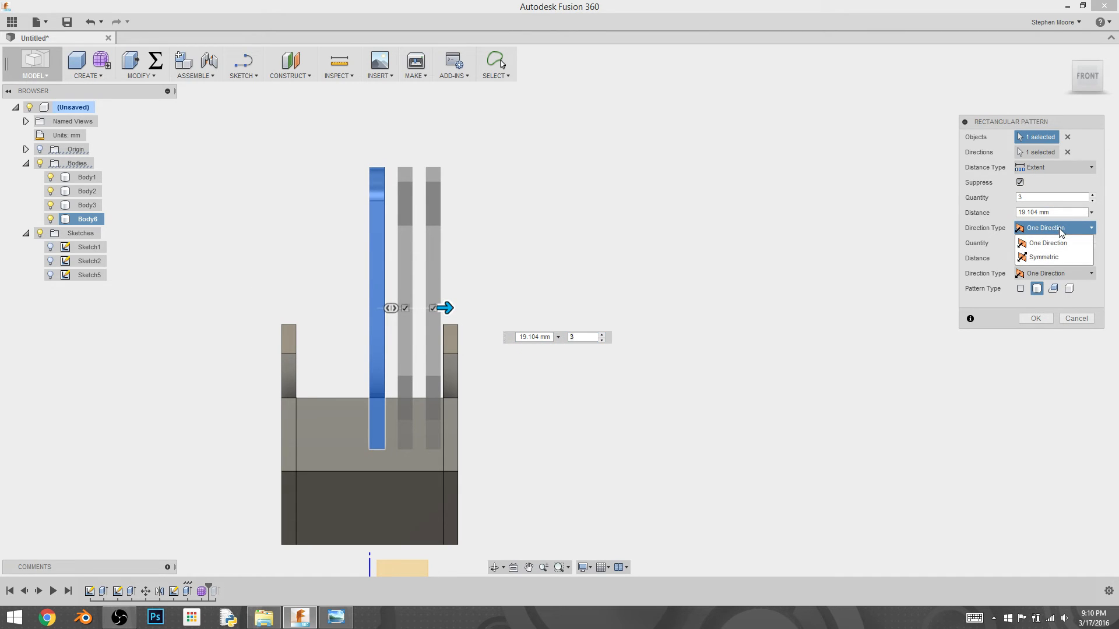
pyautogui.click(1042, 256)
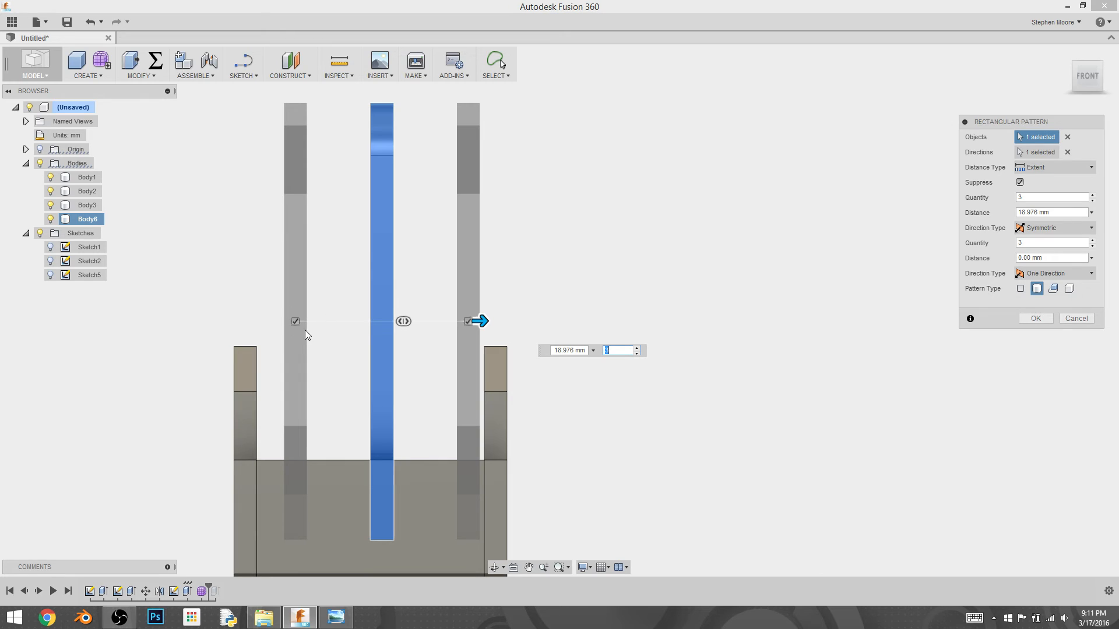
pyautogui.moveTo(389, 205)
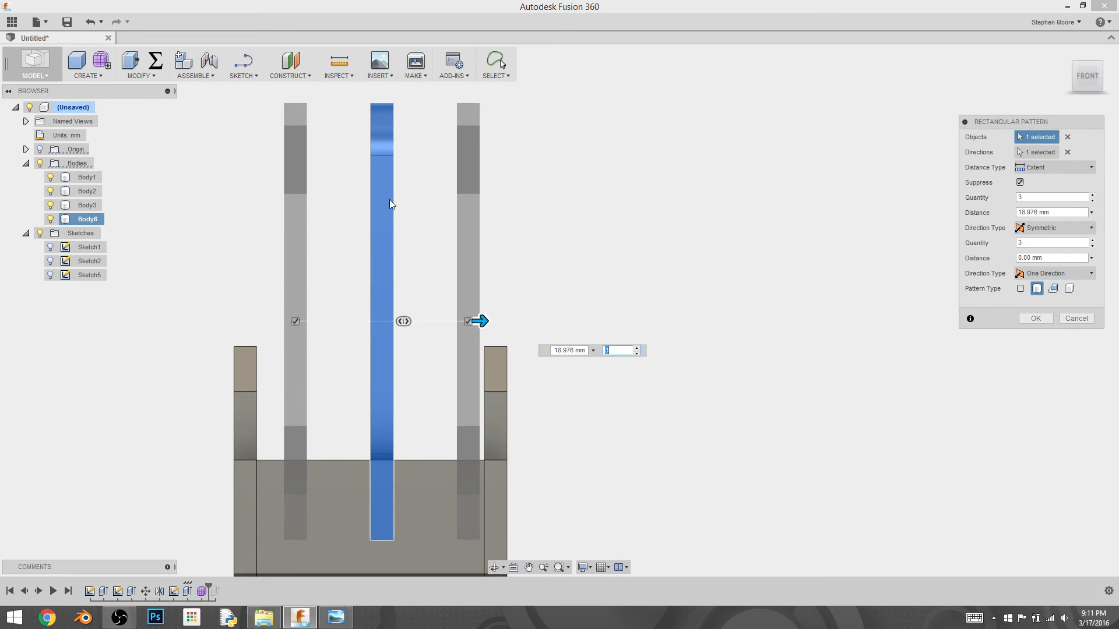
pyautogui.moveTo(176, 605)
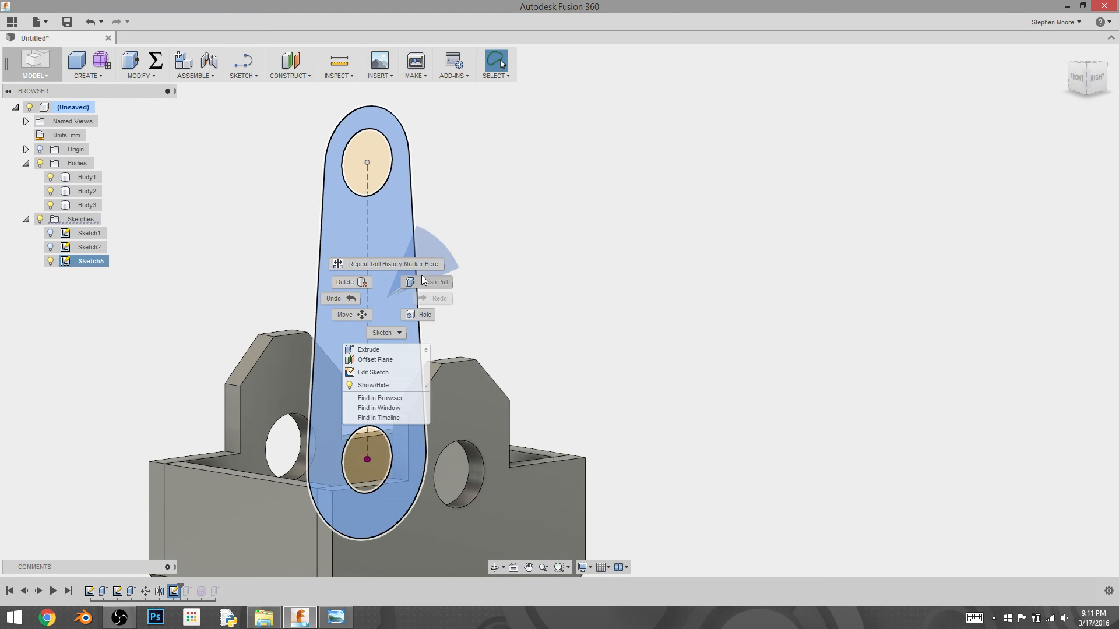
# Step: Extrude the link profile symmetrically as a new body with a 5/2 (2.5 mm) thickness
pyautogui.click(369, 349)
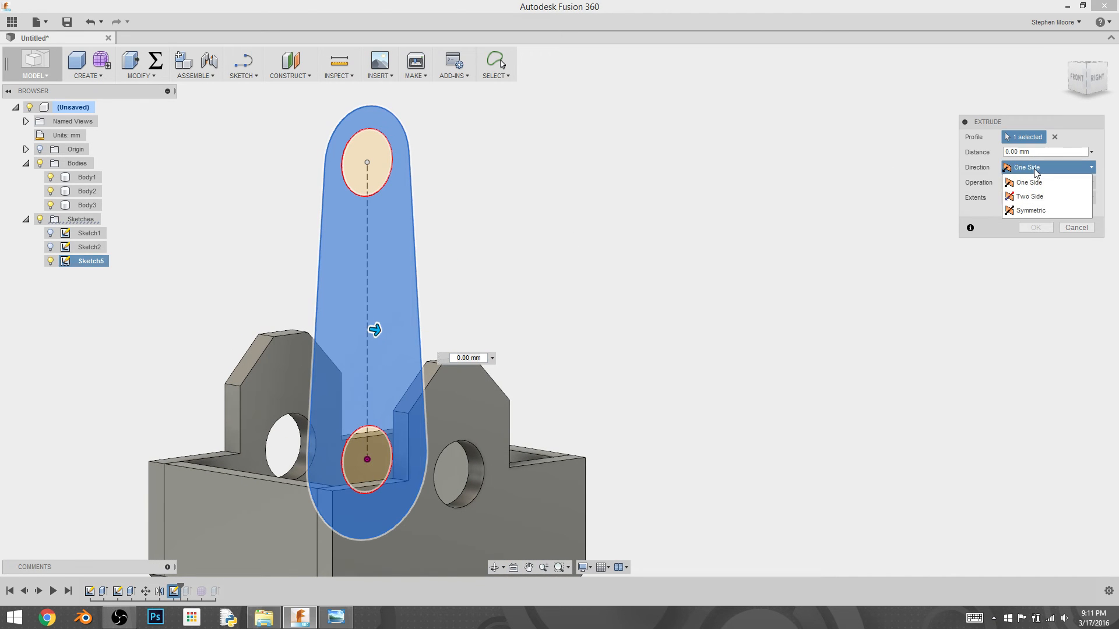
pyautogui.click(1032, 210)
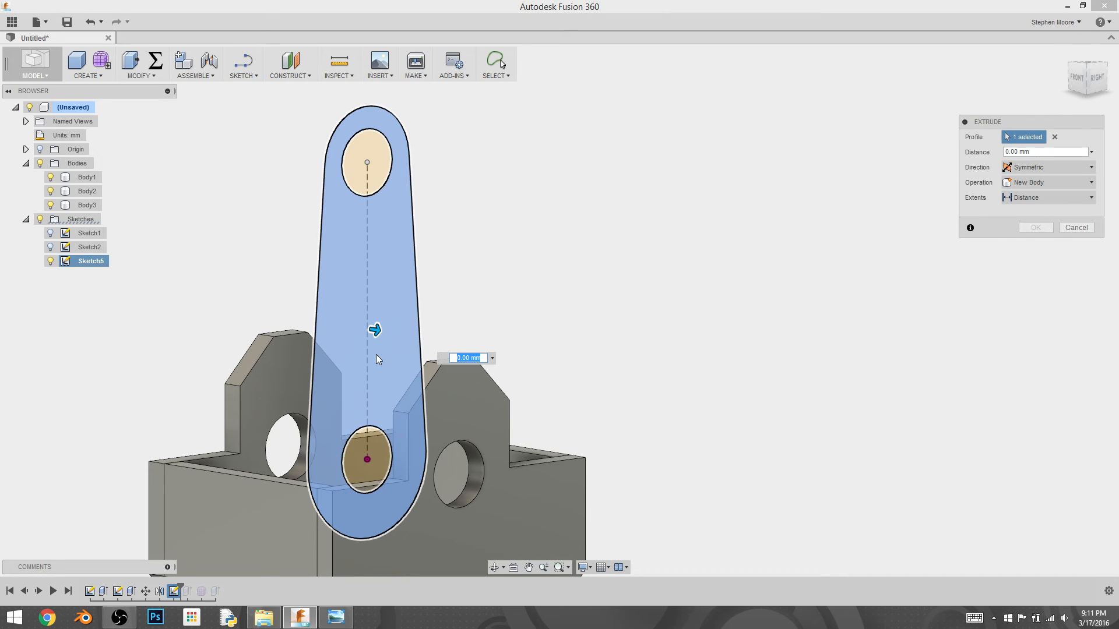
pyautogui.write('5')
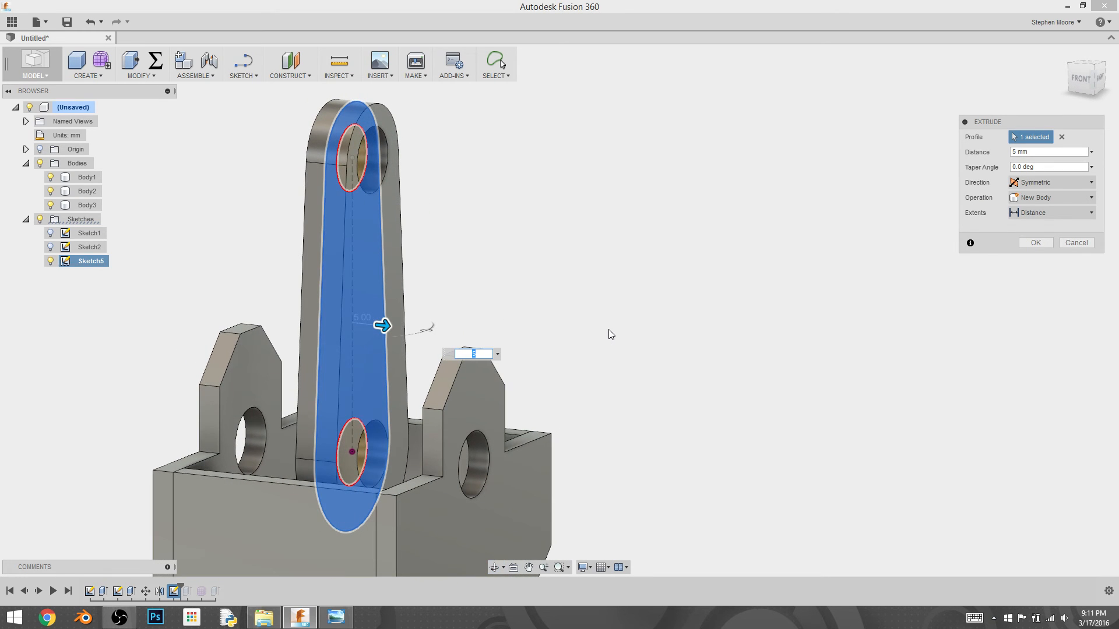
pyautogui.write('5/2')
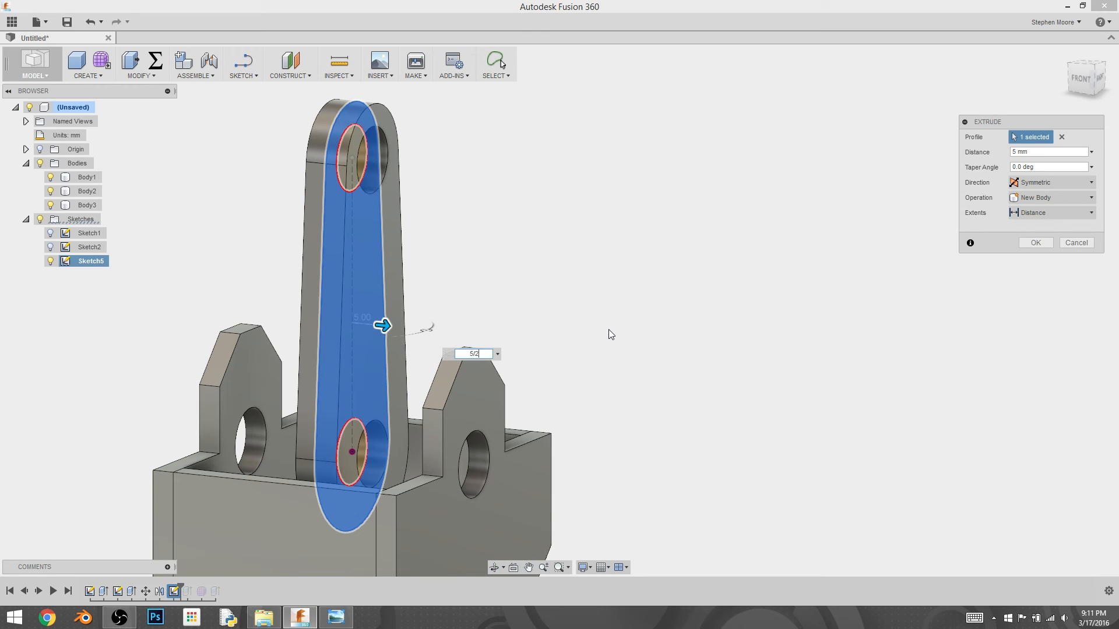
pyautogui.click(1035, 242)
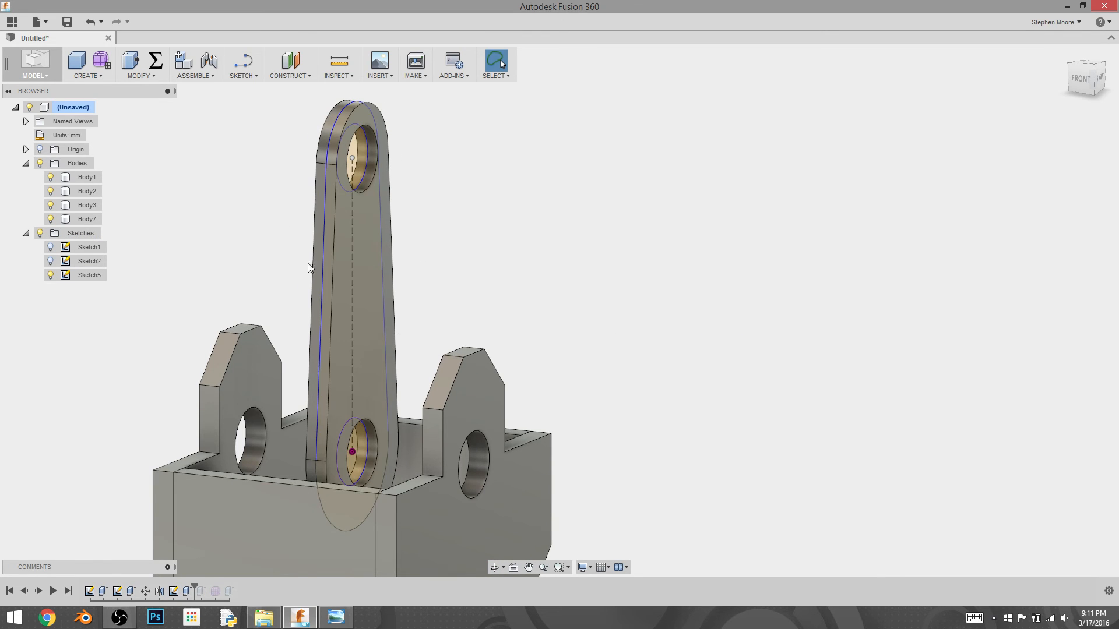
pyautogui.click(86, 220)
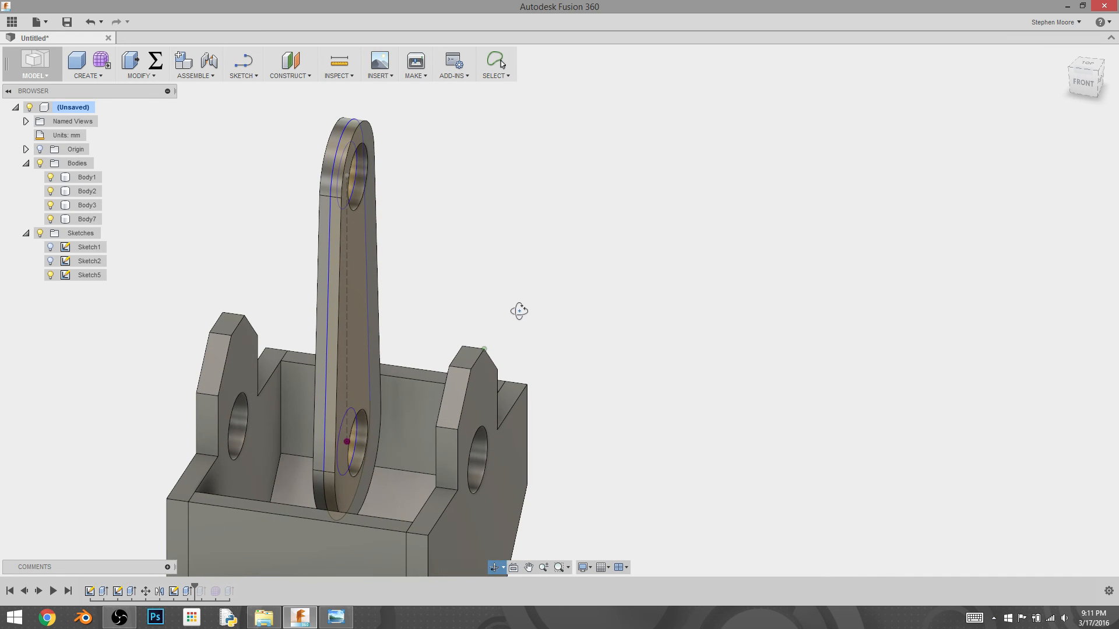
# Step: Rectangular-pattern Body7 symmetrically, quantity 3, as whole bodies into both side lugs
pyautogui.click(86, 218)
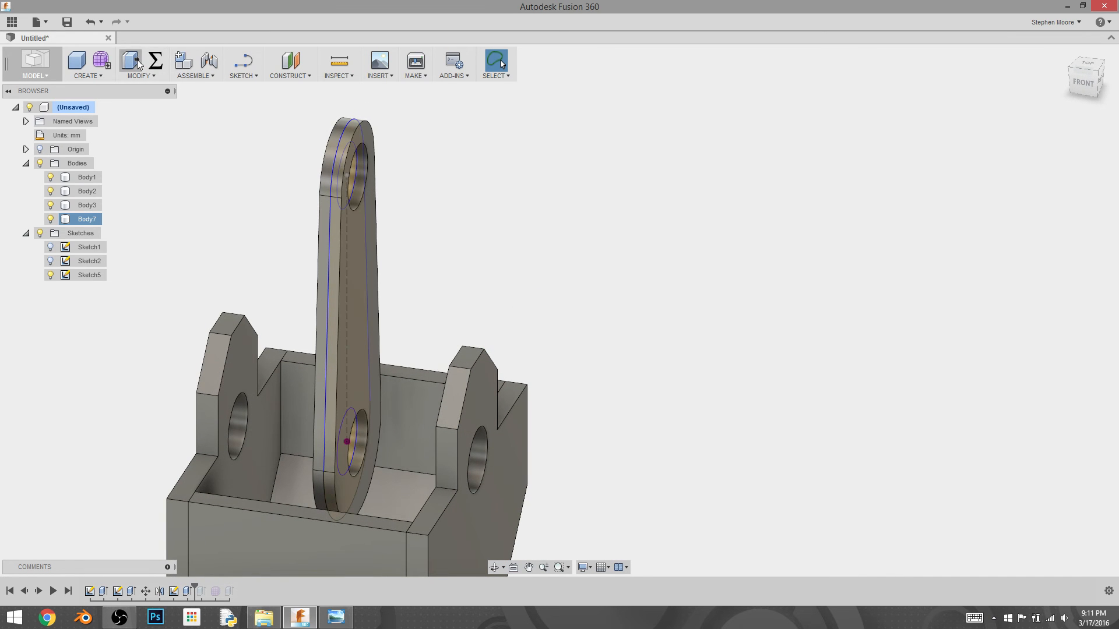
pyautogui.click(88, 63)
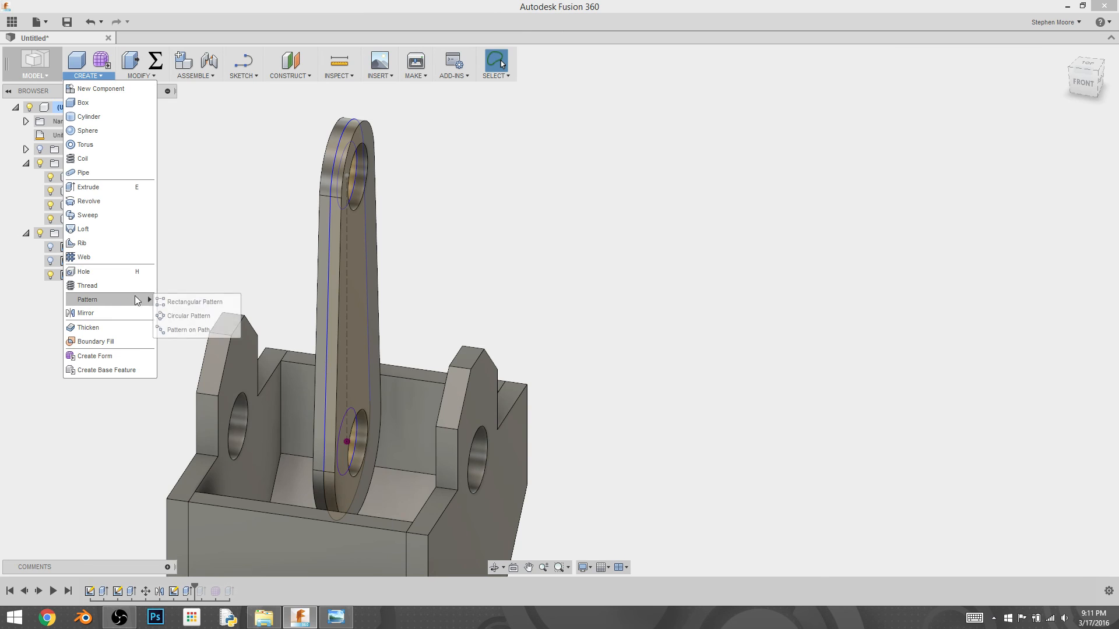
pyautogui.click(195, 300)
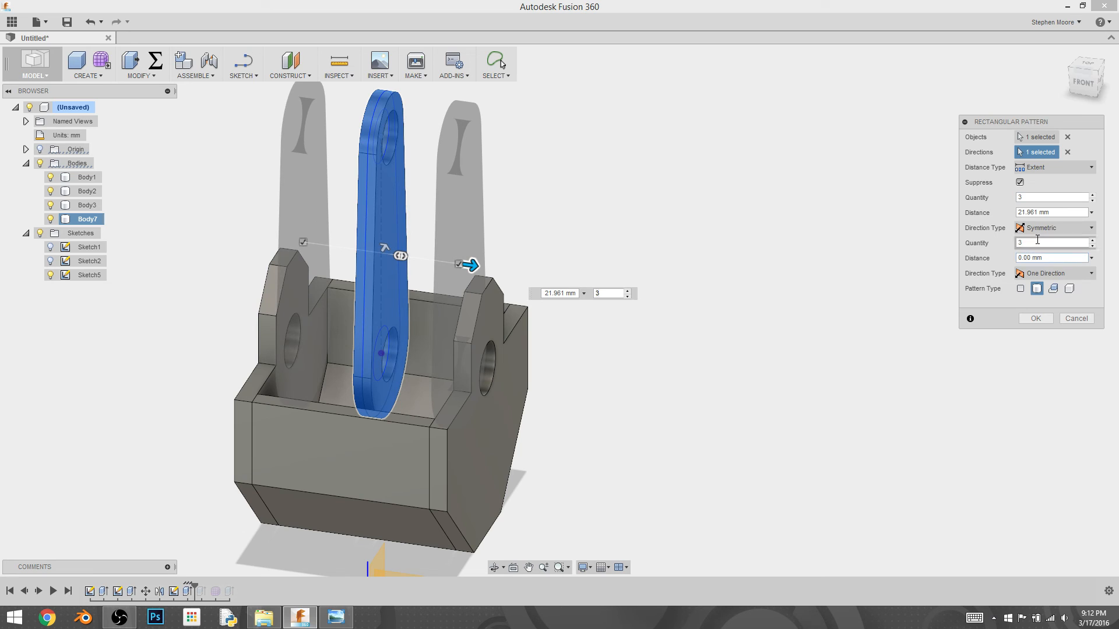
pyautogui.click(1085, 77)
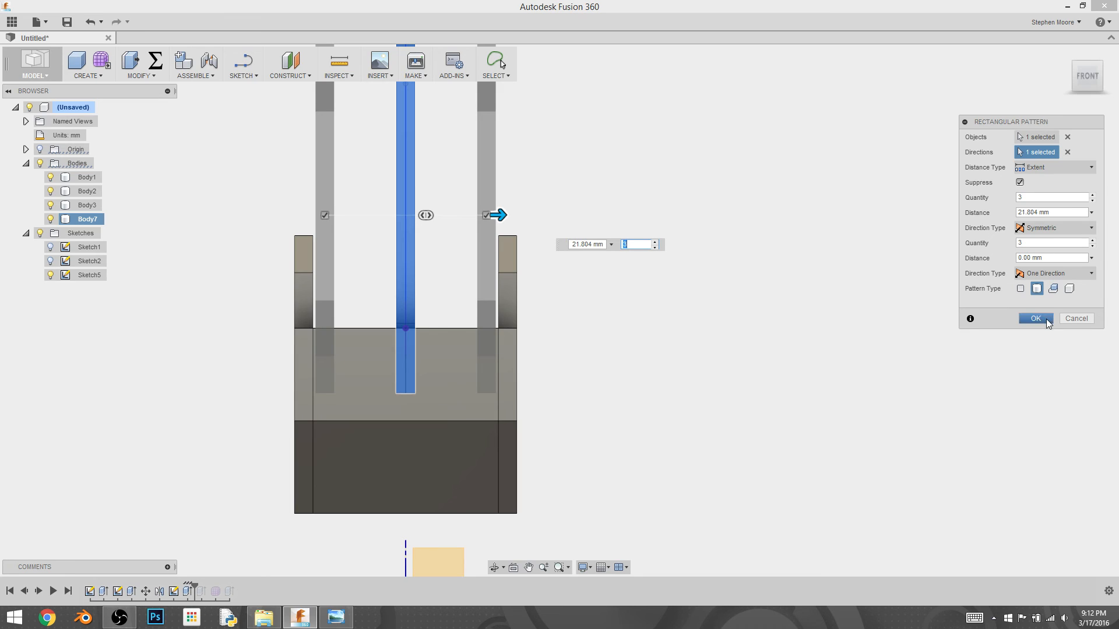
pyautogui.moveTo(1059, 278)
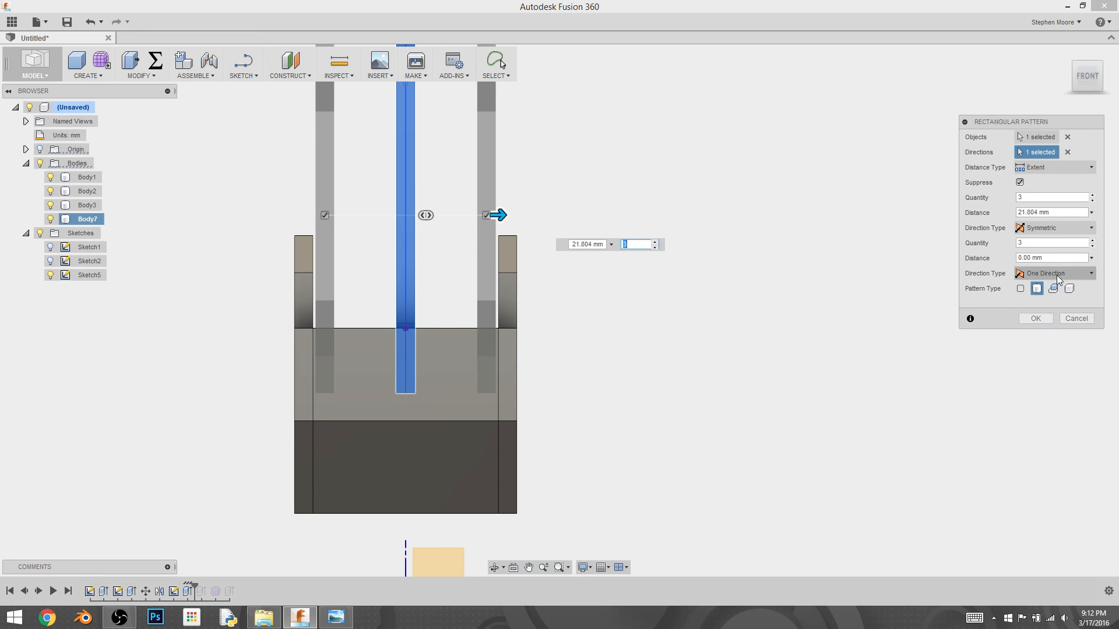
pyautogui.moveTo(1070, 231)
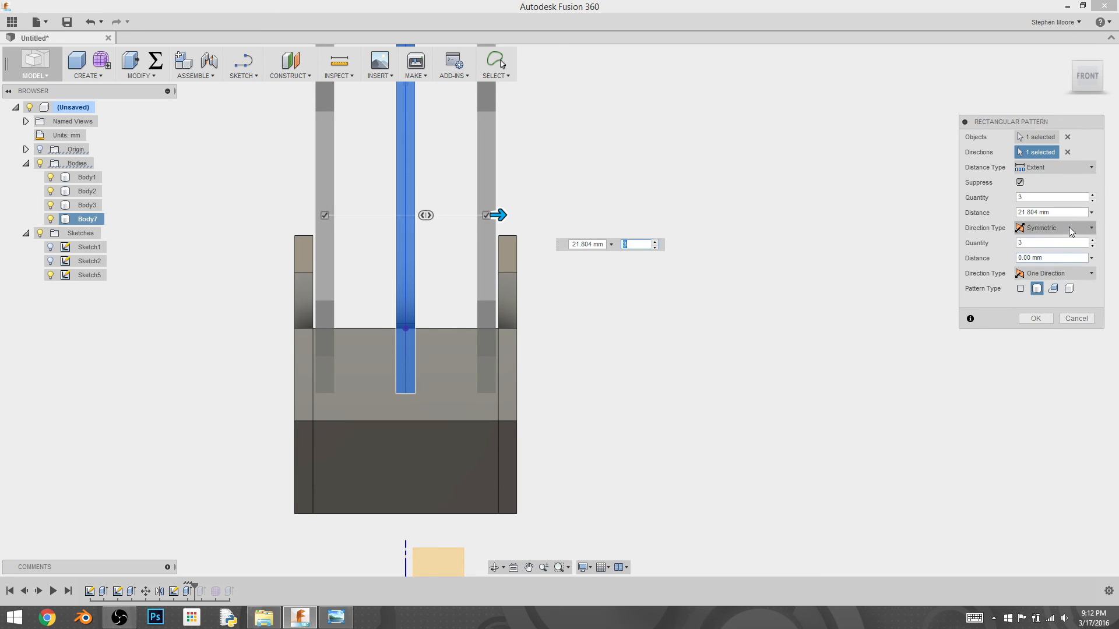
pyautogui.moveTo(1037, 288)
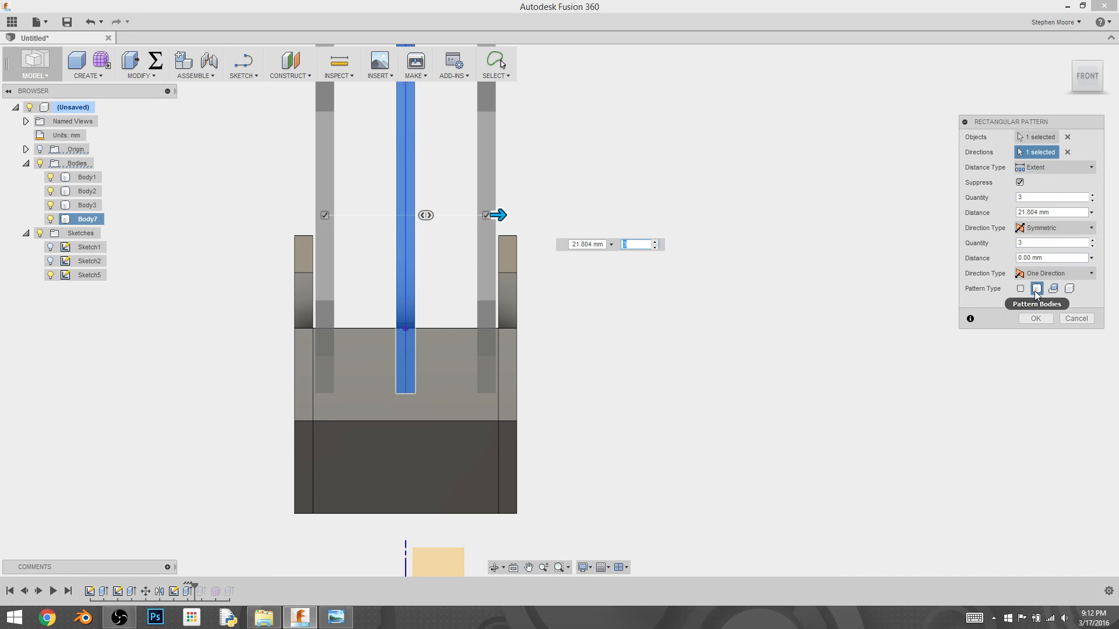
pyautogui.click(1035, 319)
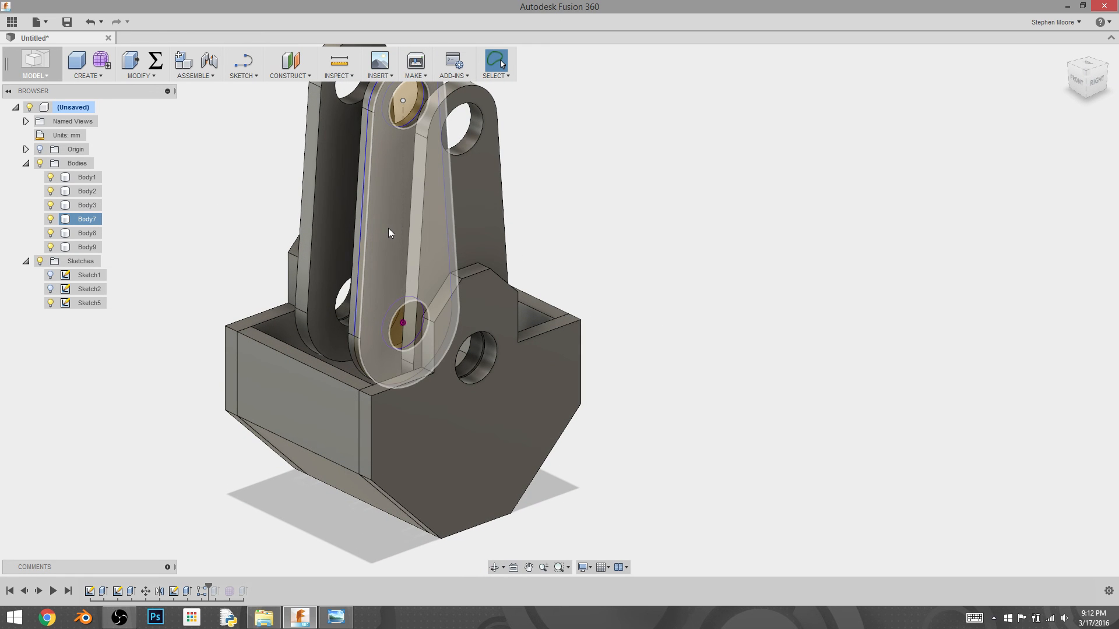
# Step: Hide centre link Body7 via its eye icon, keeping it in the model, and select Body8
pyautogui.click(66, 219)
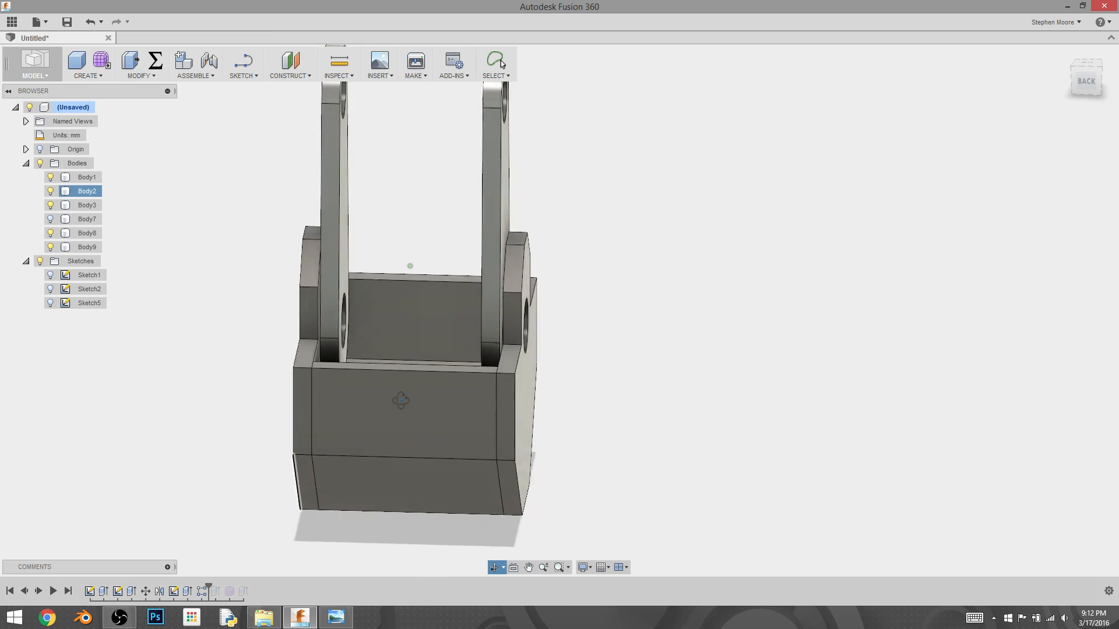
pyautogui.rightClick(86, 219)
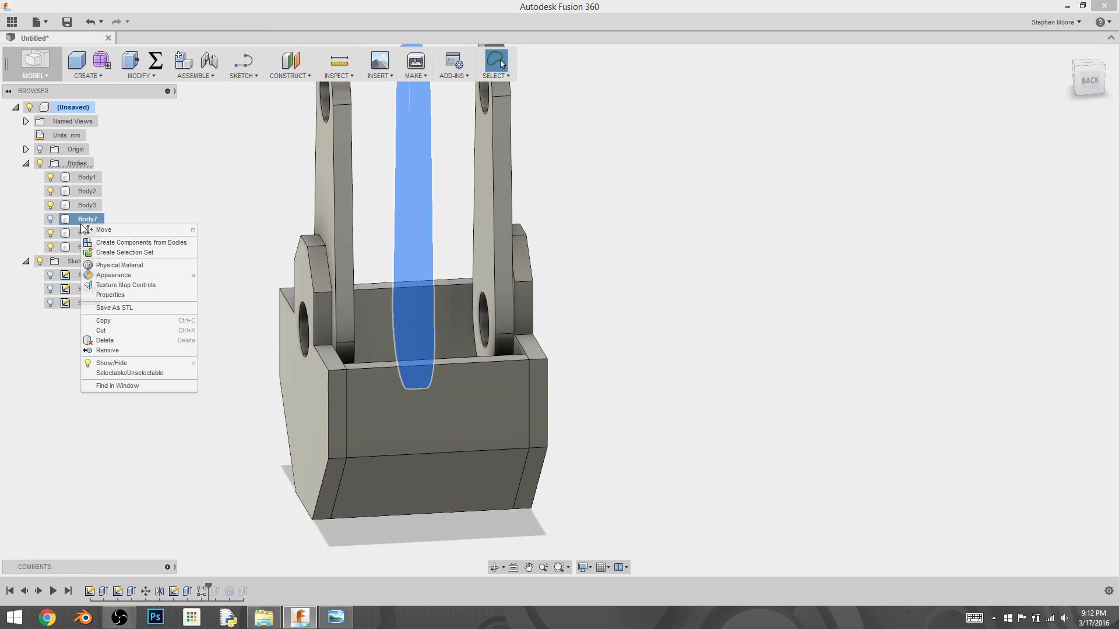
pyautogui.moveTo(105, 341)
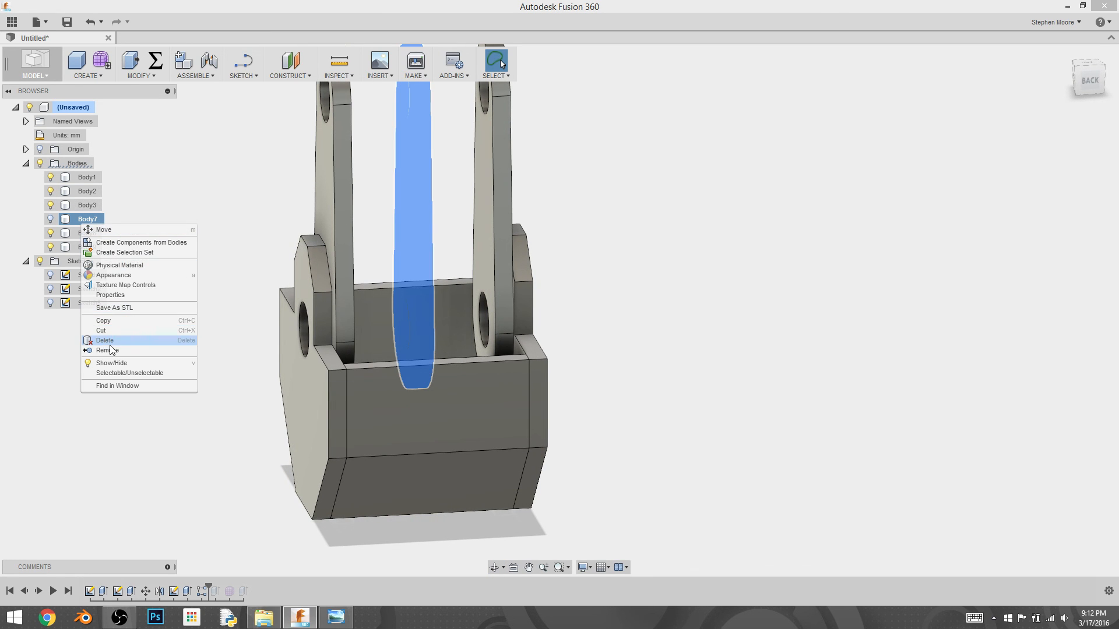
pyautogui.click(104, 340)
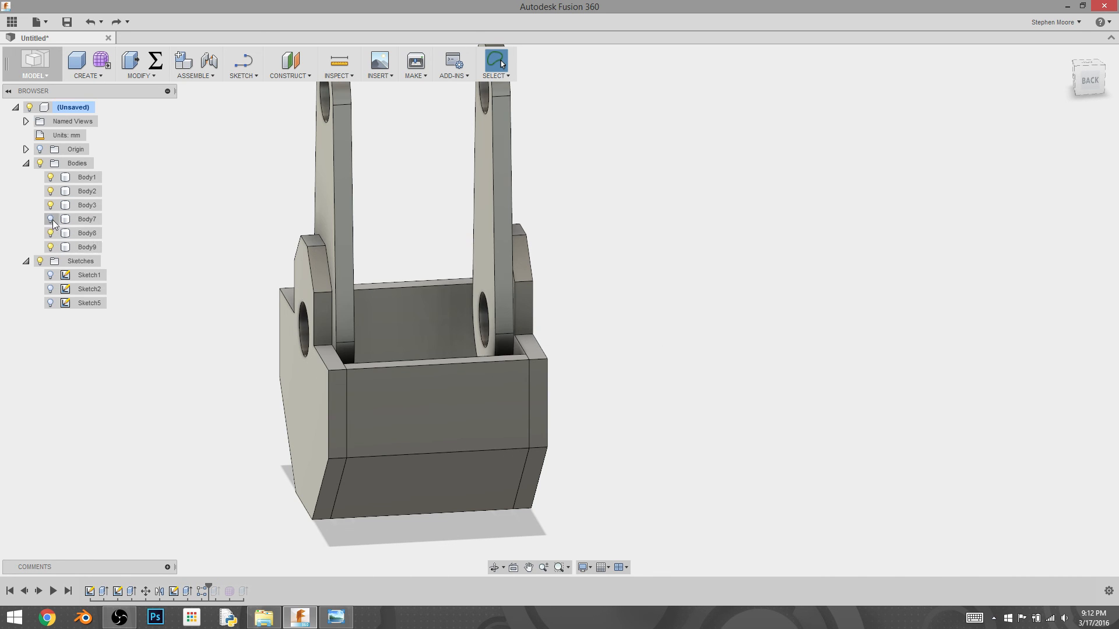
pyautogui.click(86, 219)
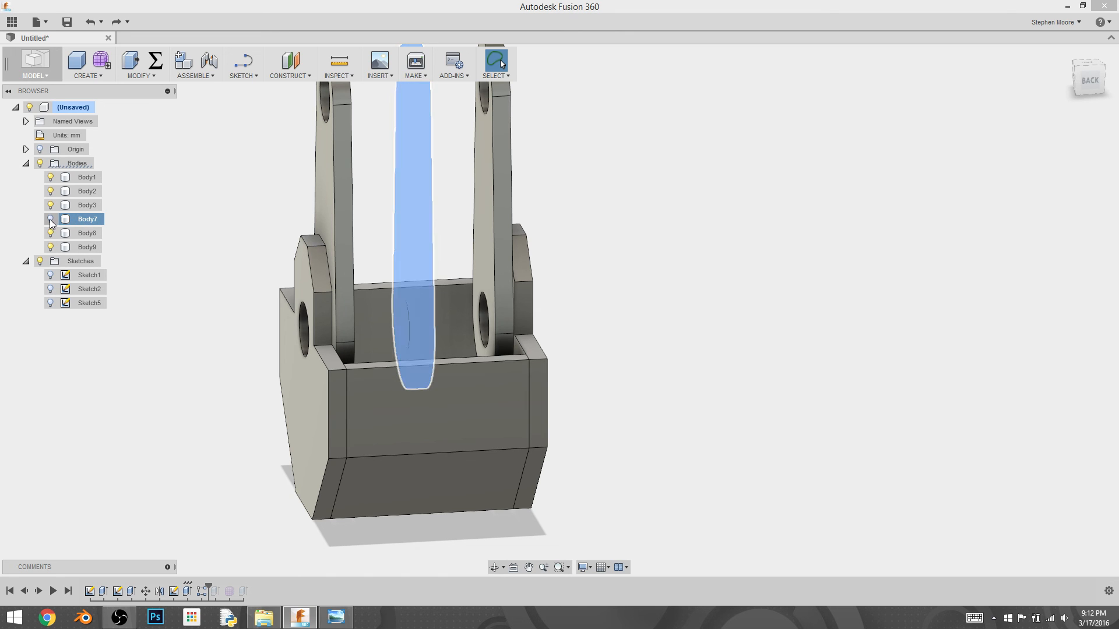
pyautogui.click(87, 233)
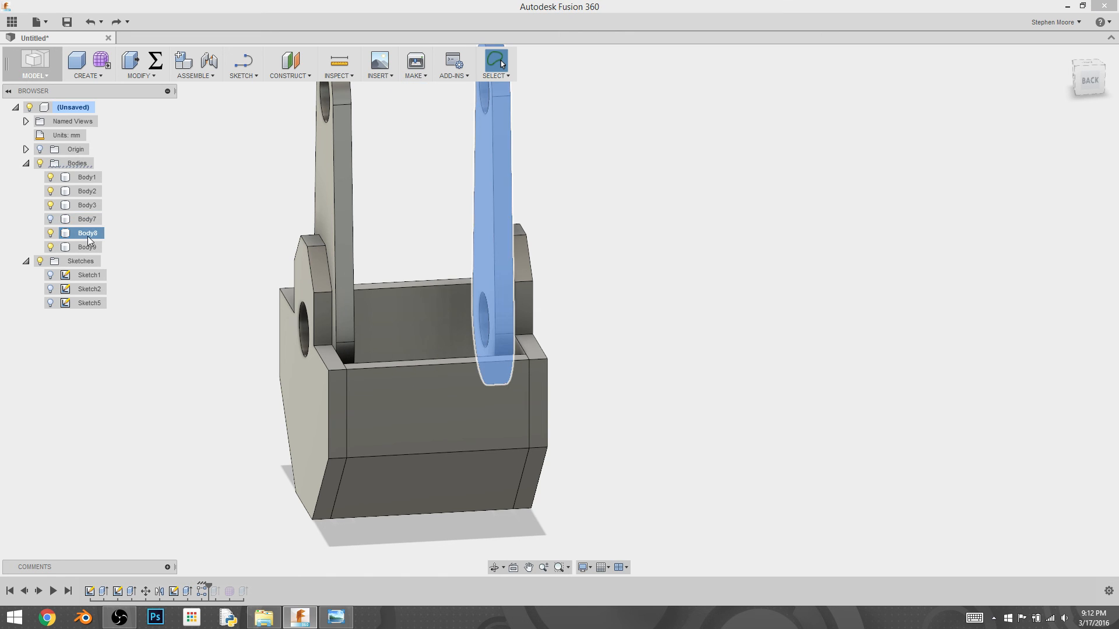
pyautogui.rightClick(85, 234)
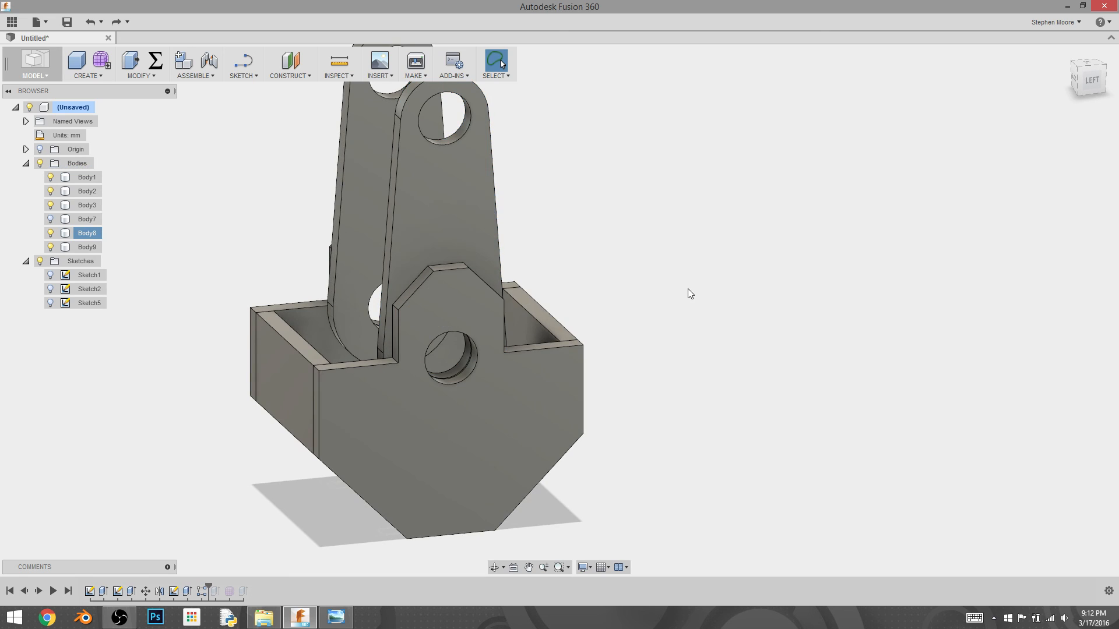
pyautogui.moveTo(794, 319)
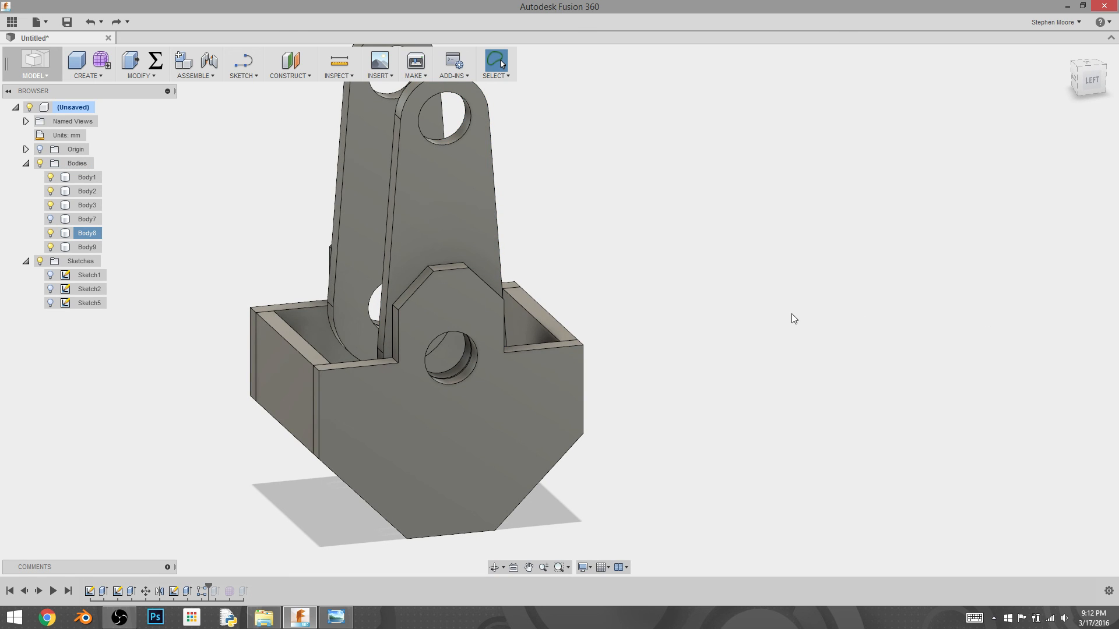
pyautogui.moveTo(784, 313)
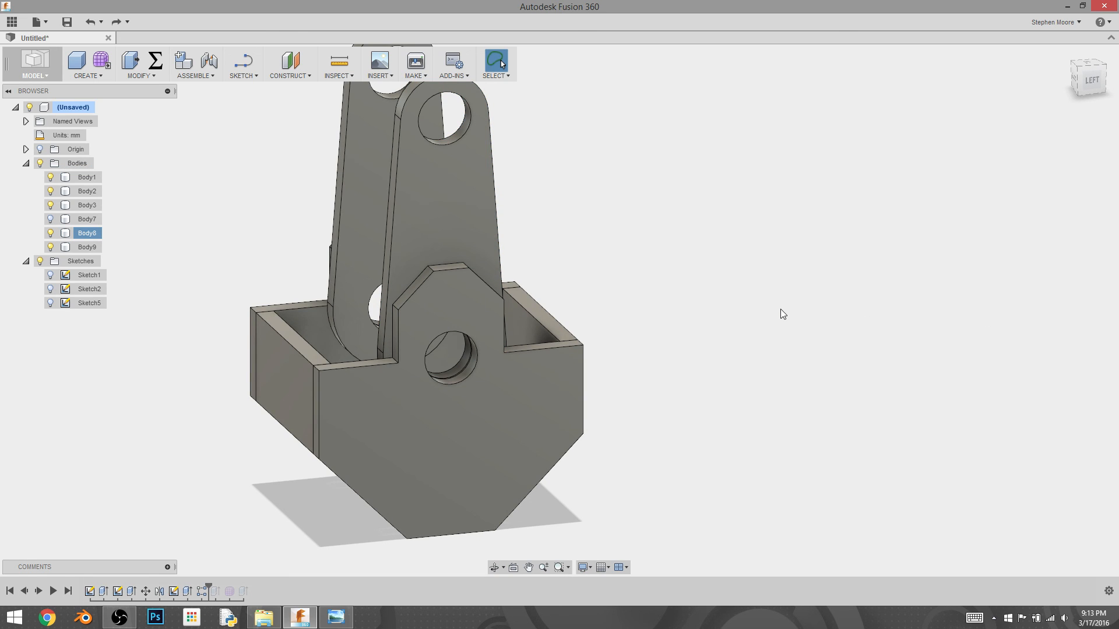
pyautogui.moveTo(859, 327)
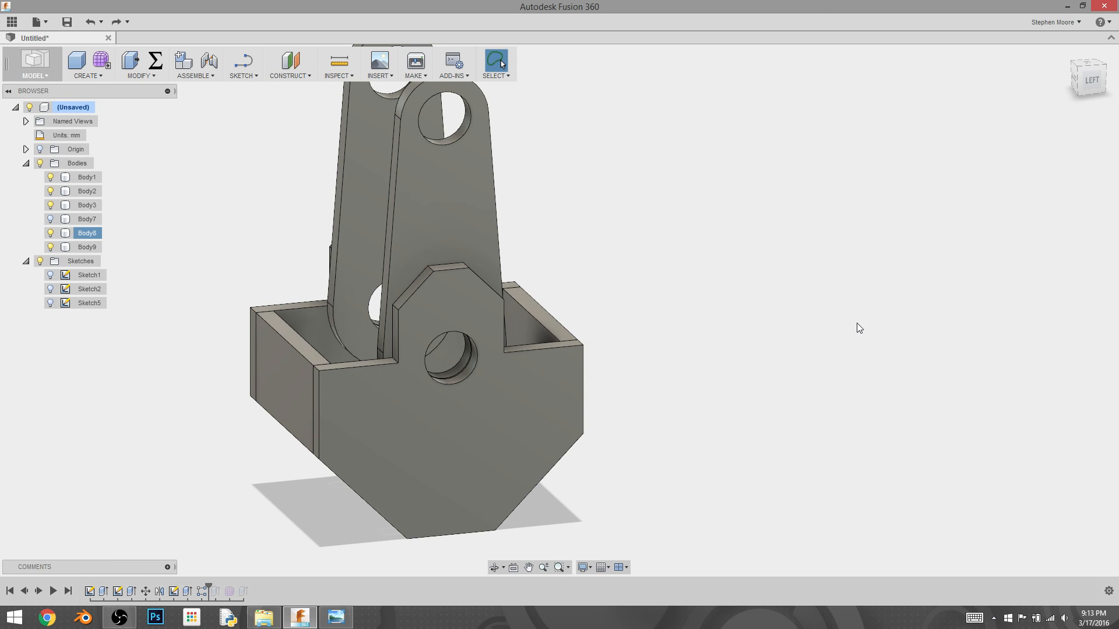